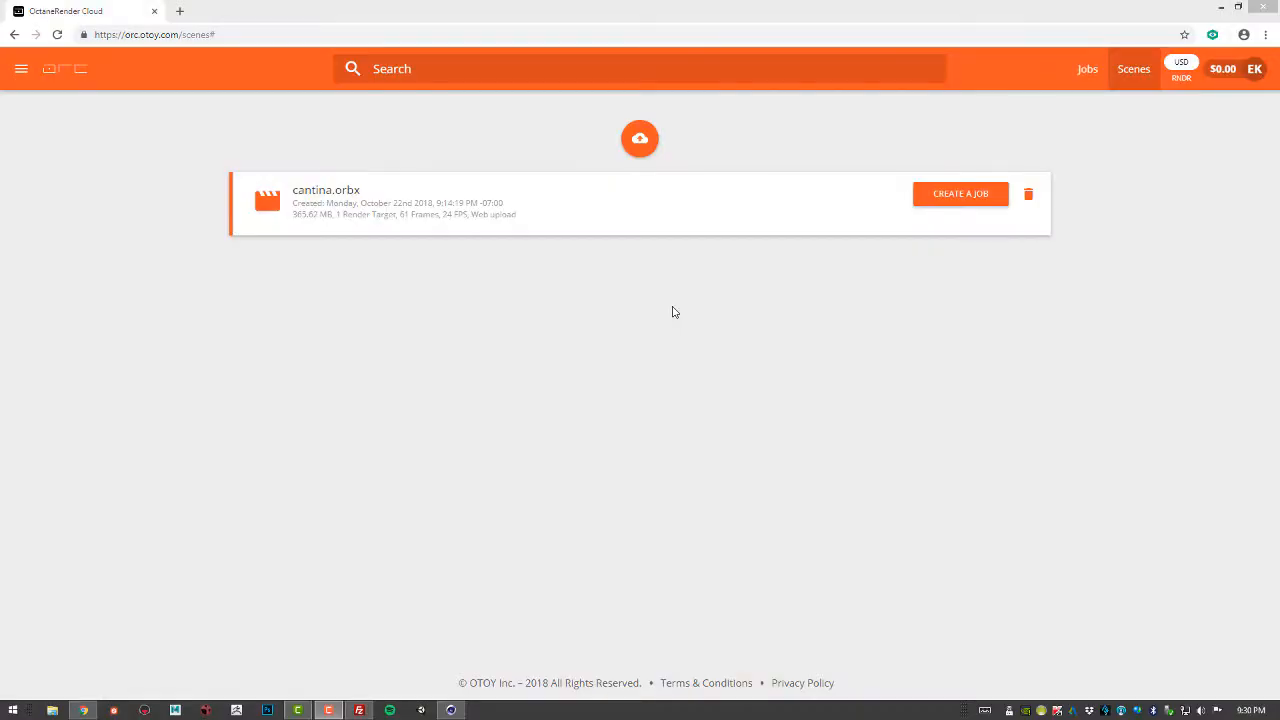
pyautogui.moveTo(672, 312)
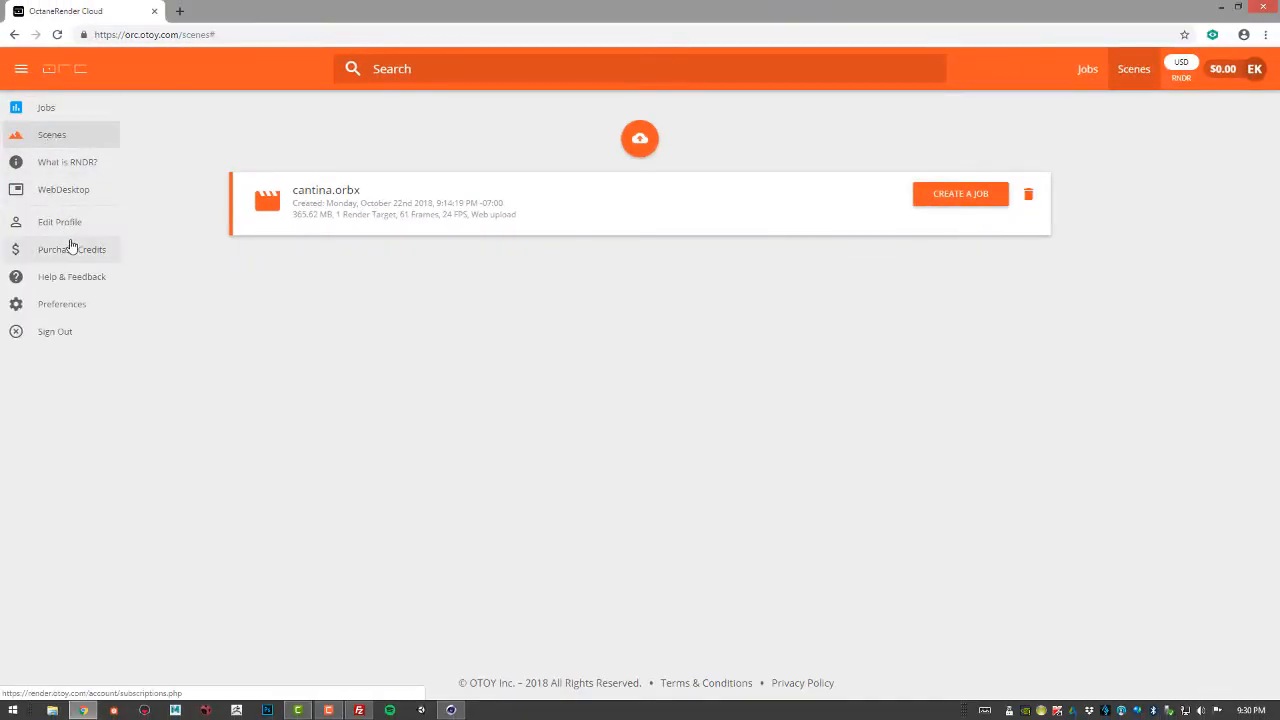
pyautogui.moveTo(70, 304)
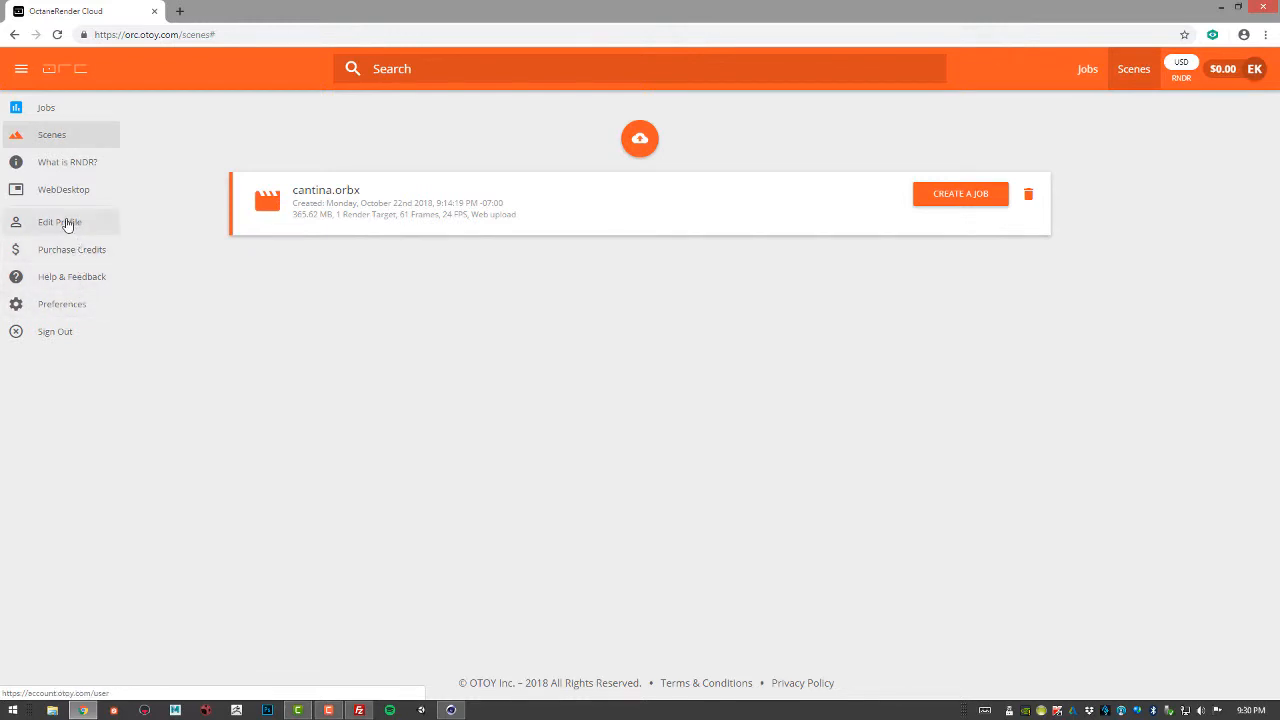
pyautogui.moveTo(92, 176)
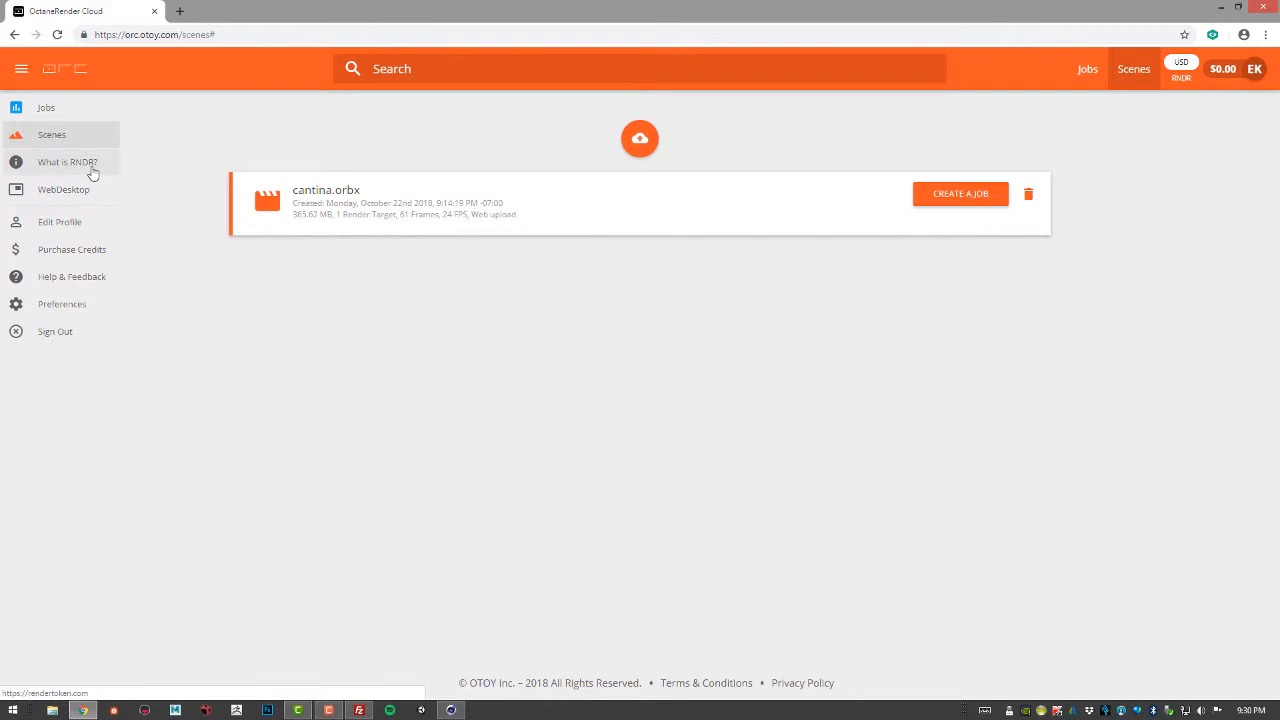
pyautogui.moveTo(100, 184)
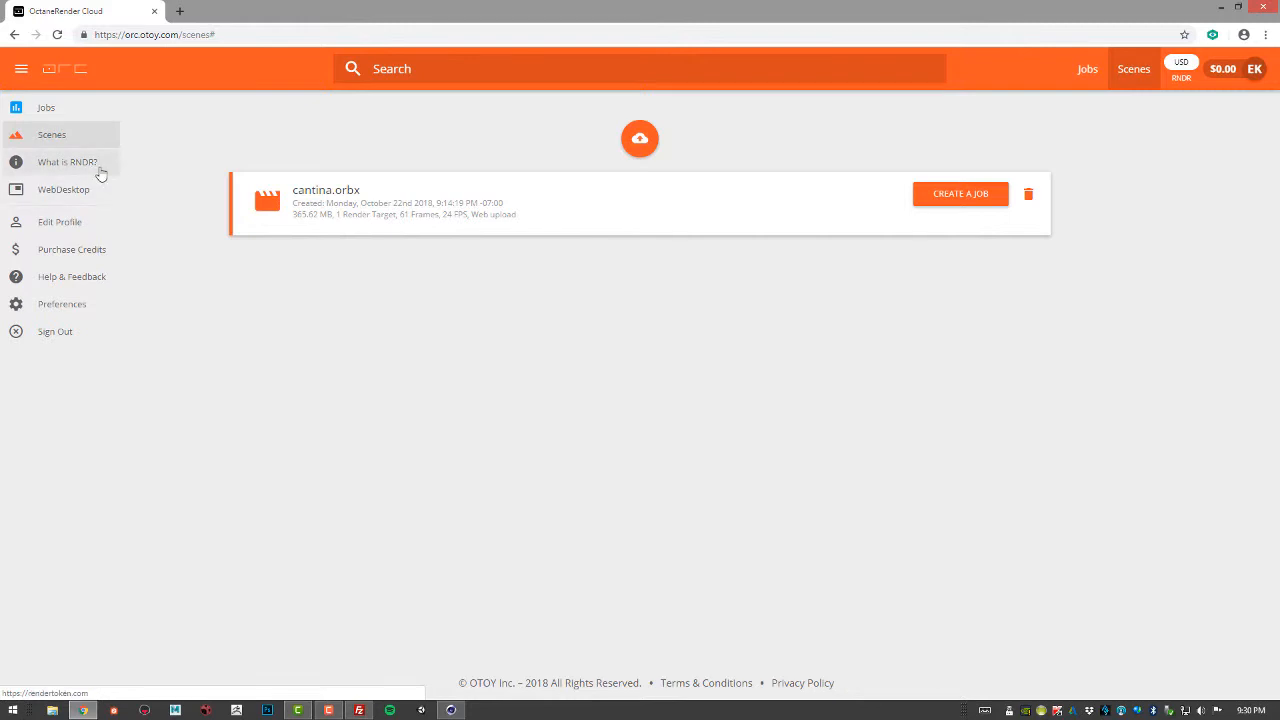
pyautogui.moveTo(288, 504)
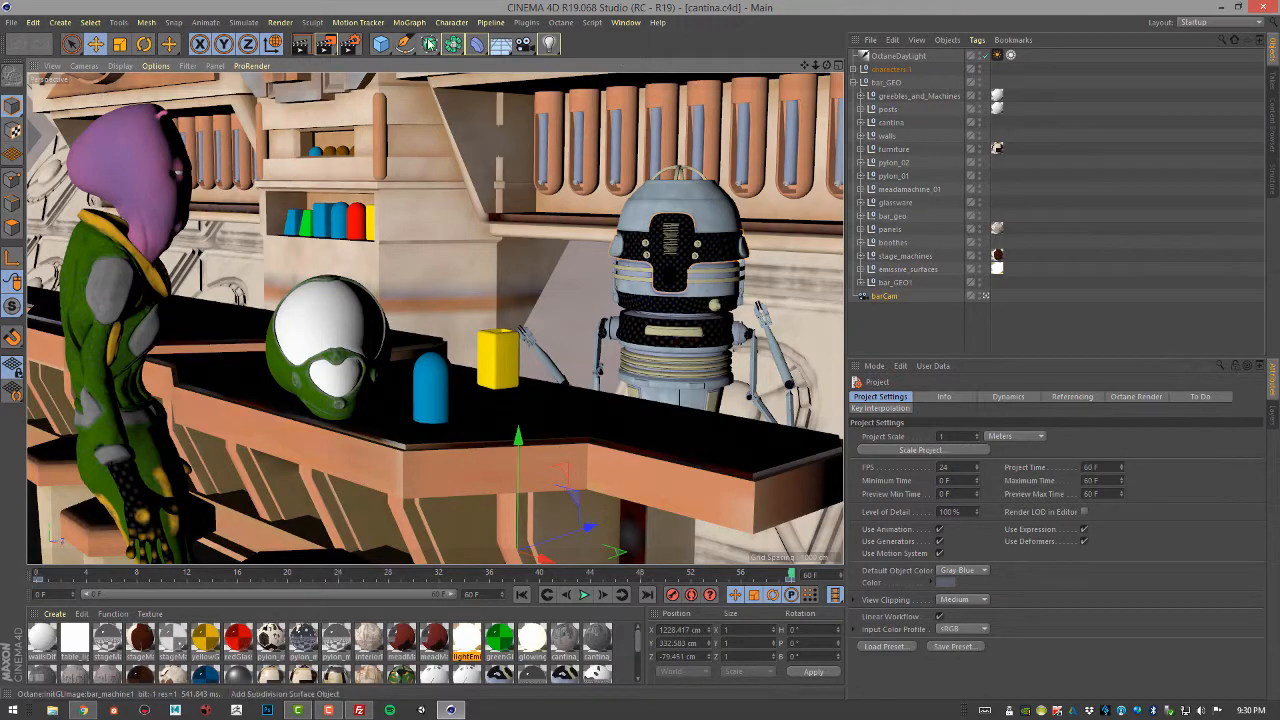
# From the Octane Live Viewer, send the scene to the cloud as cantina.orbx, replacing the existing file.
pyautogui.click(570, 24)
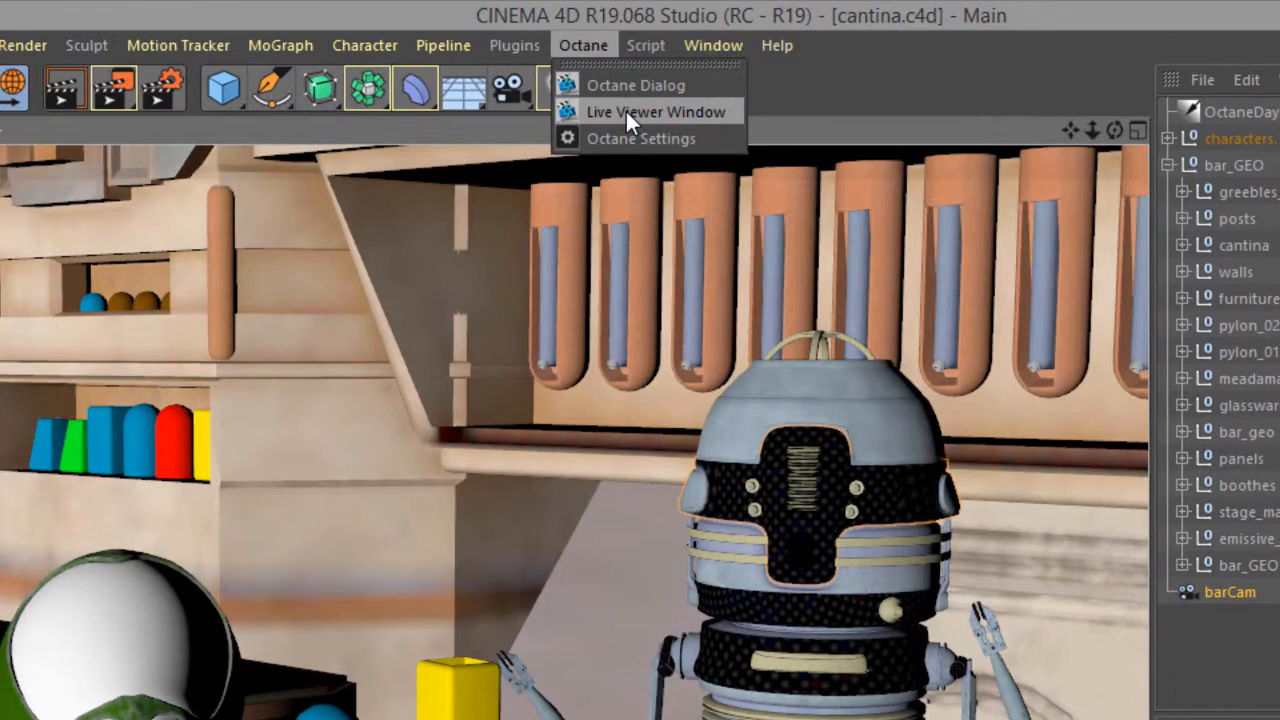
pyautogui.click(652, 112)
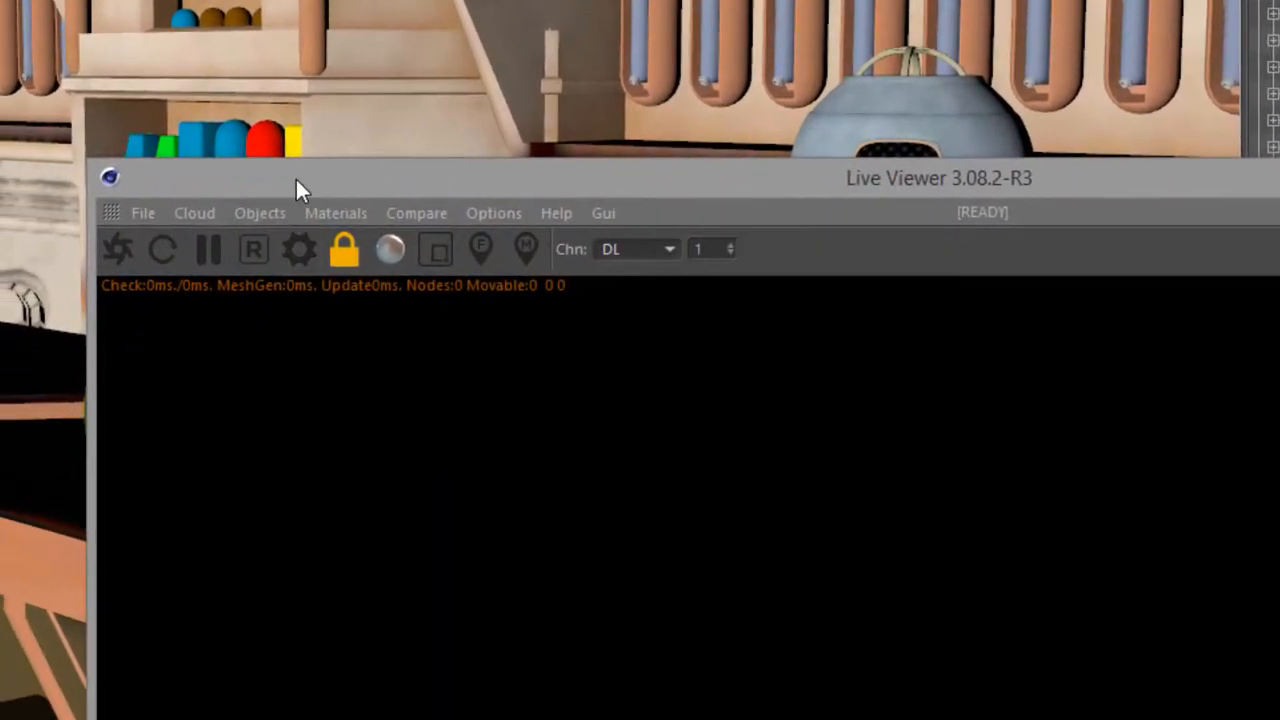
pyautogui.click(194, 212)
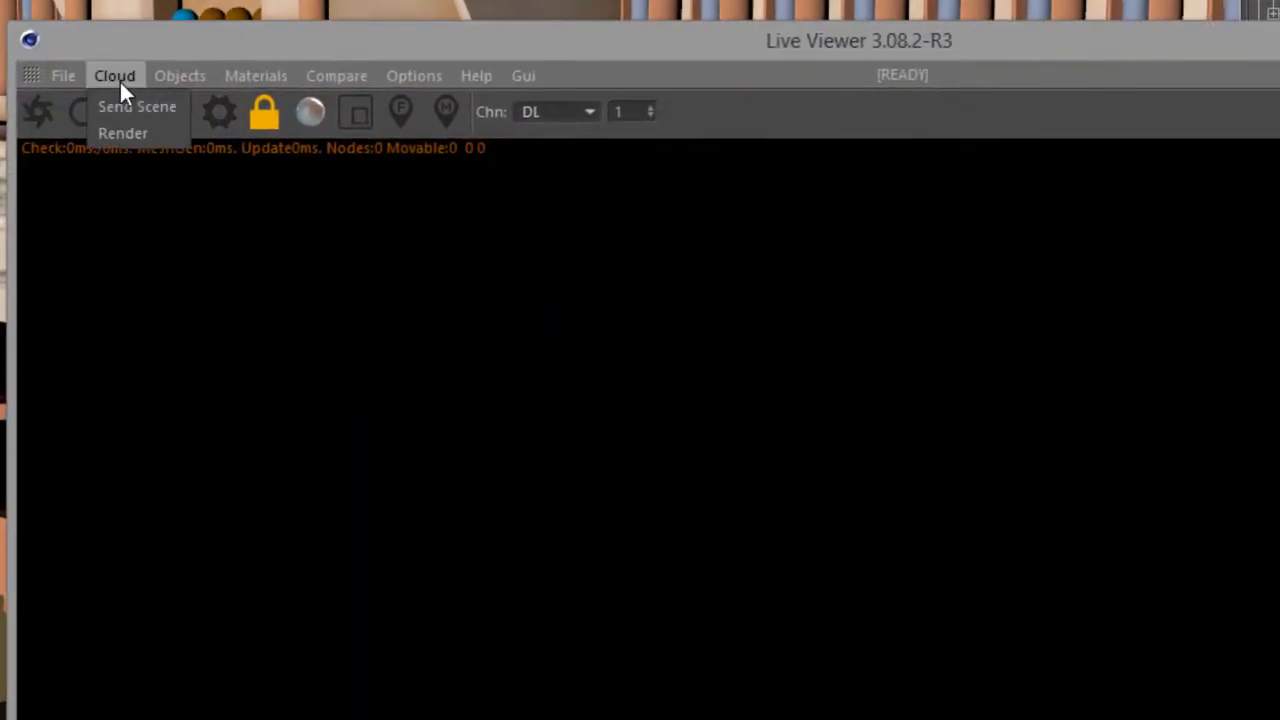
pyautogui.click(136, 108)
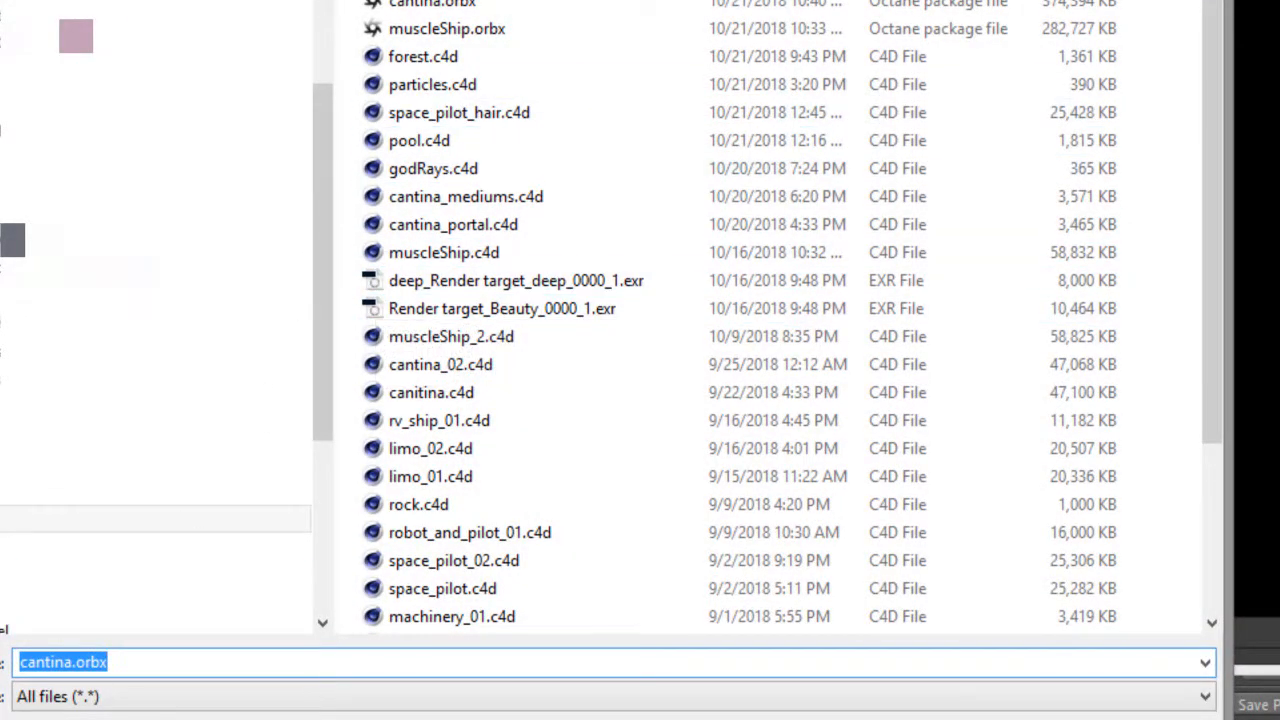
pyautogui.click(1260, 698)
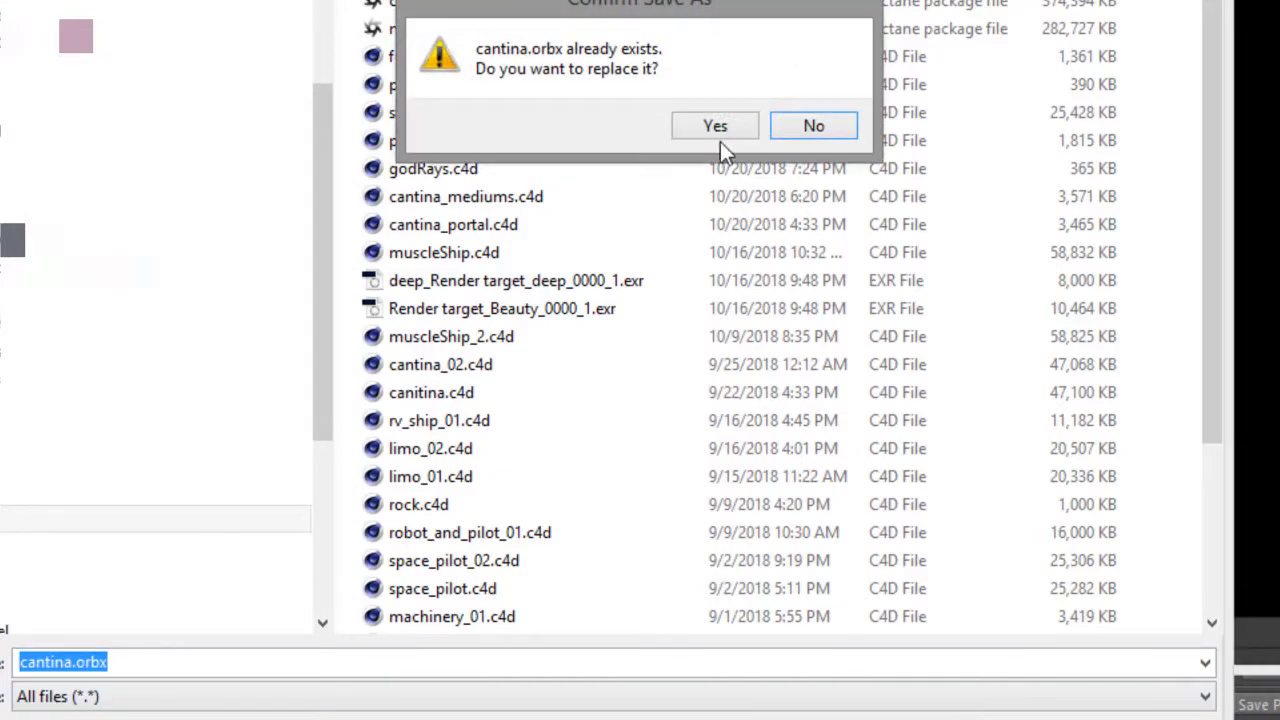
pyautogui.click(716, 124)
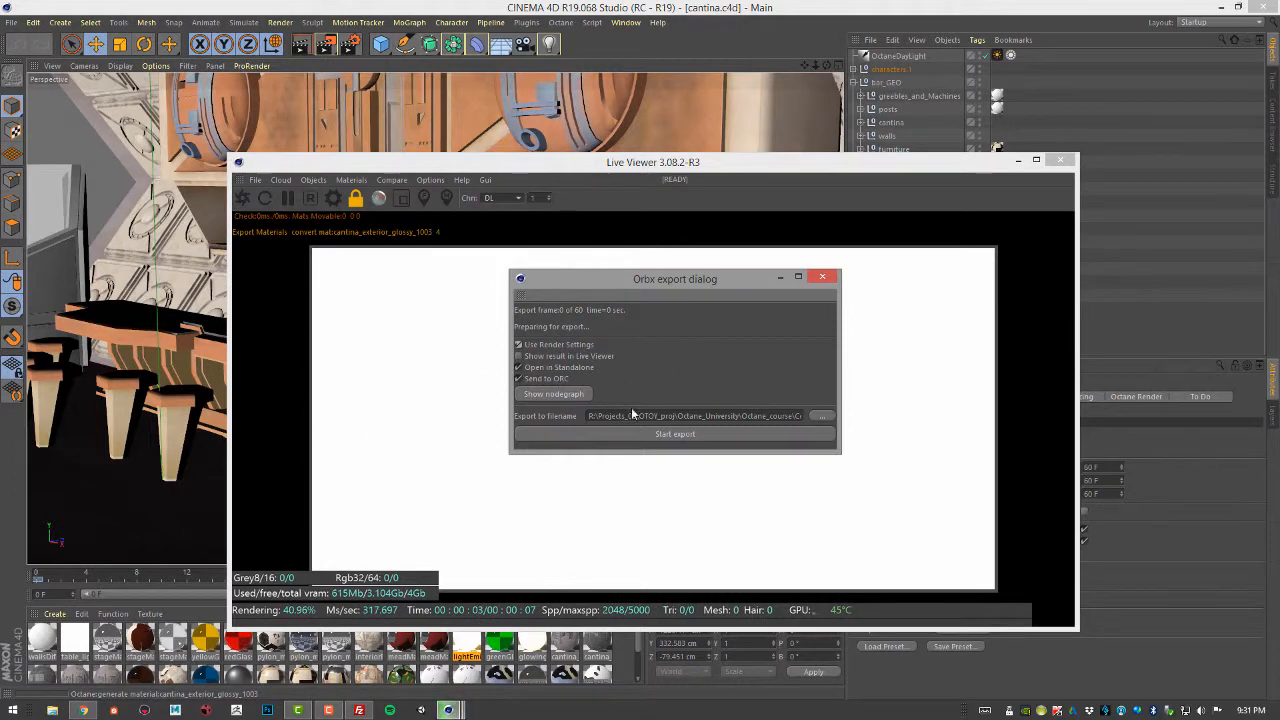
pyautogui.moveTo(784, 540)
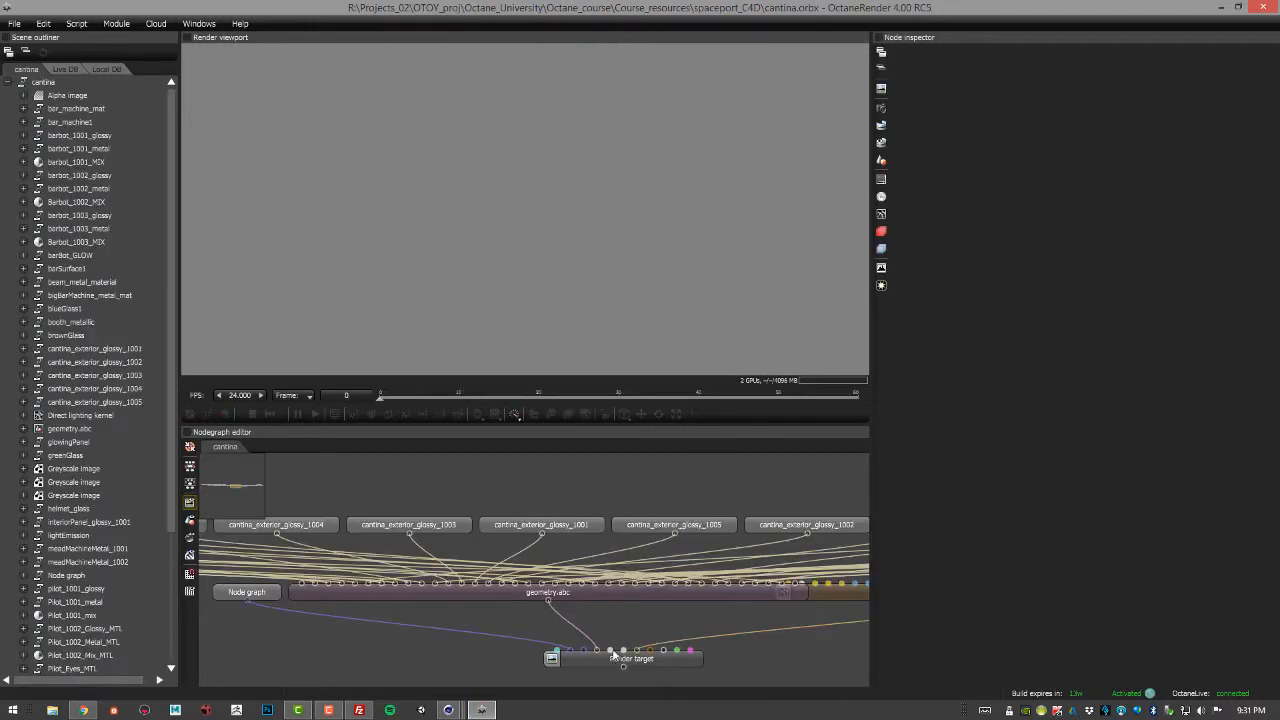
# Render the Render target node, then launch ORC Render Cloud via Cloud > Open ORC.
pyautogui.click(620, 660)
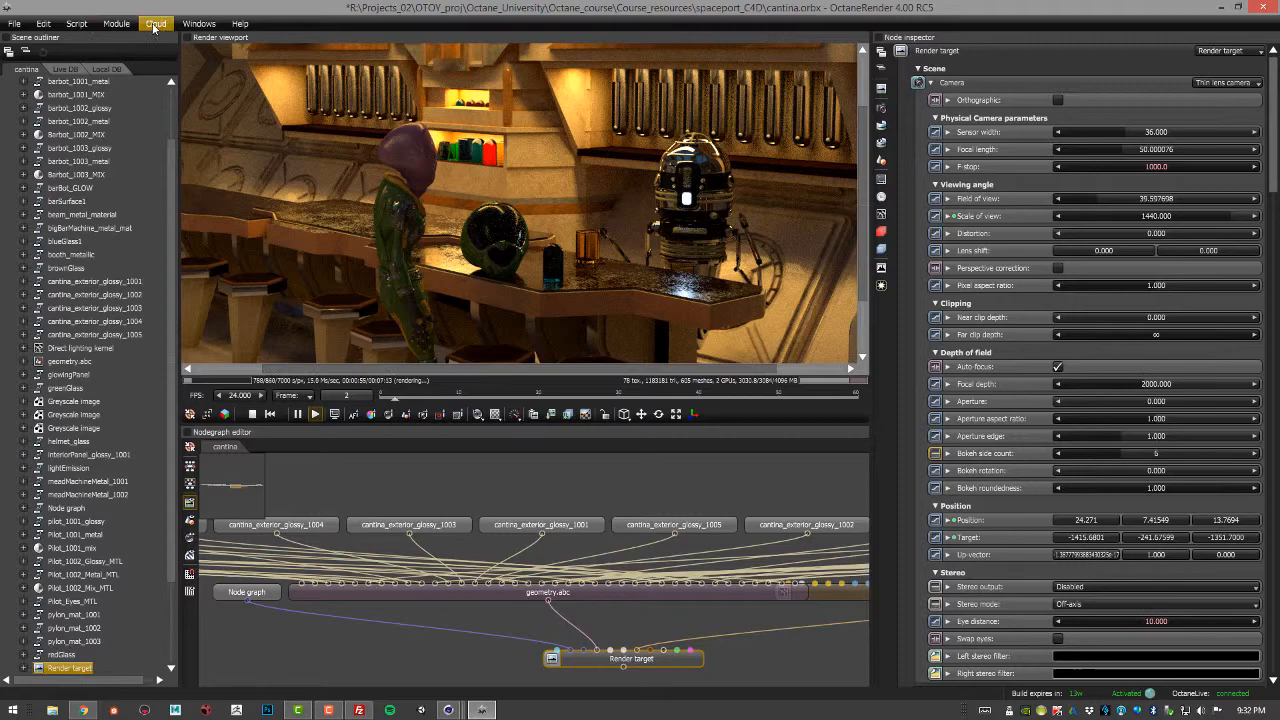
pyautogui.click(152, 22)
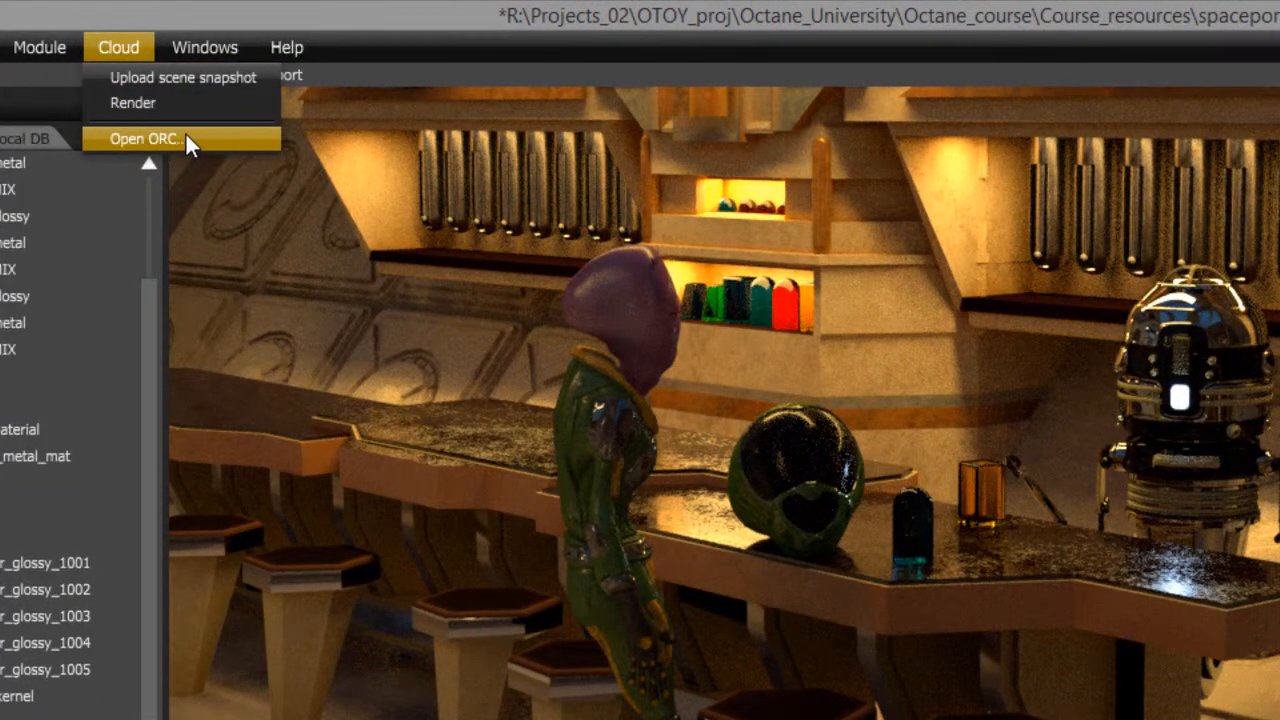
pyautogui.click(144, 140)
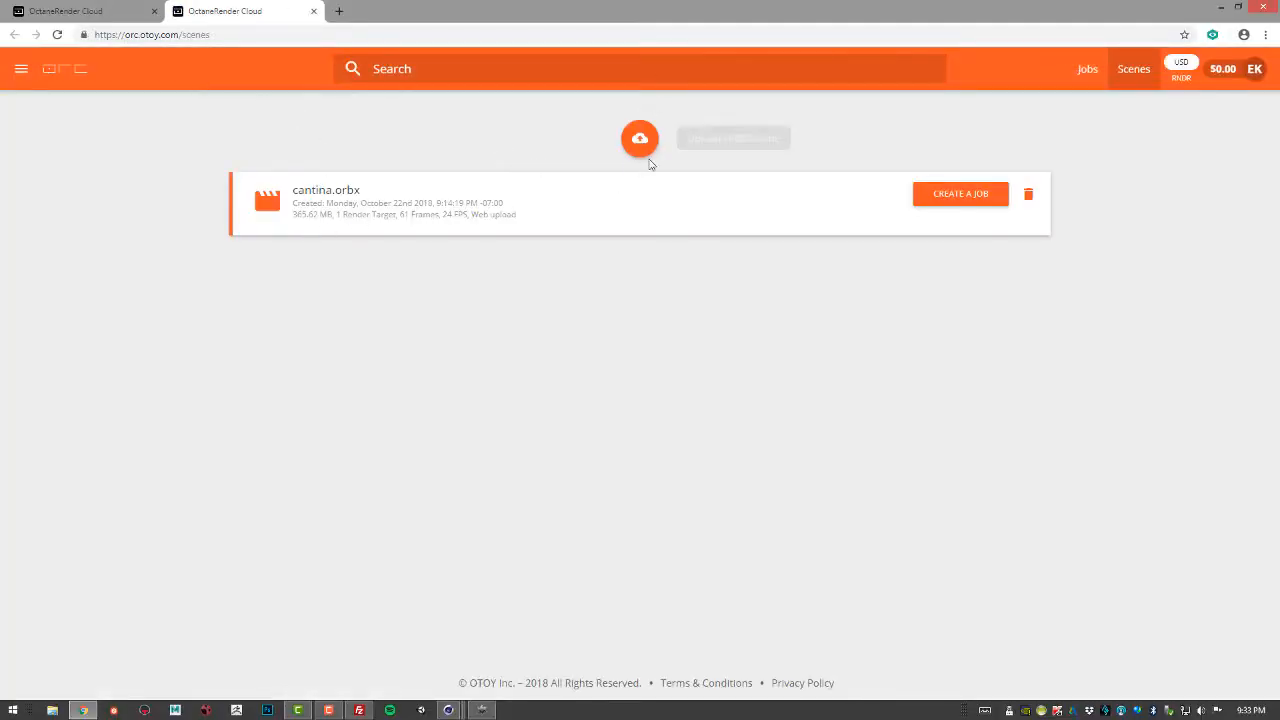
pyautogui.moveTo(644, 140)
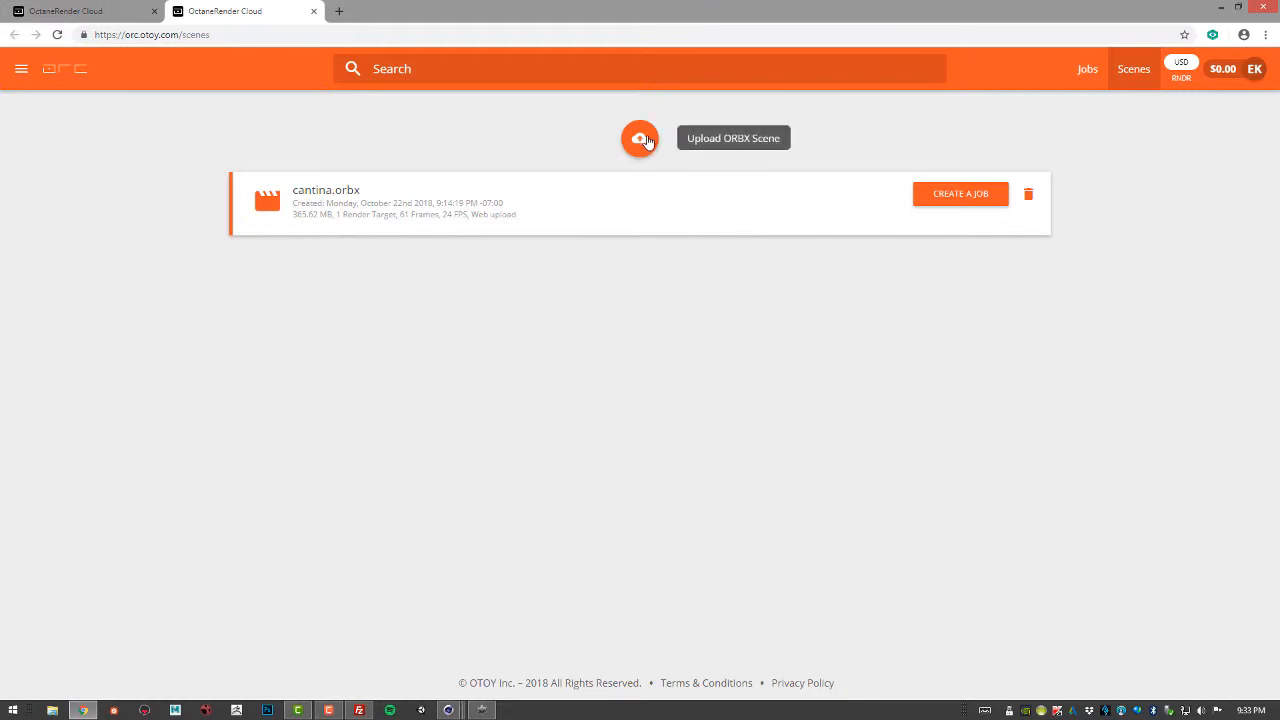
pyautogui.moveTo(436, 236)
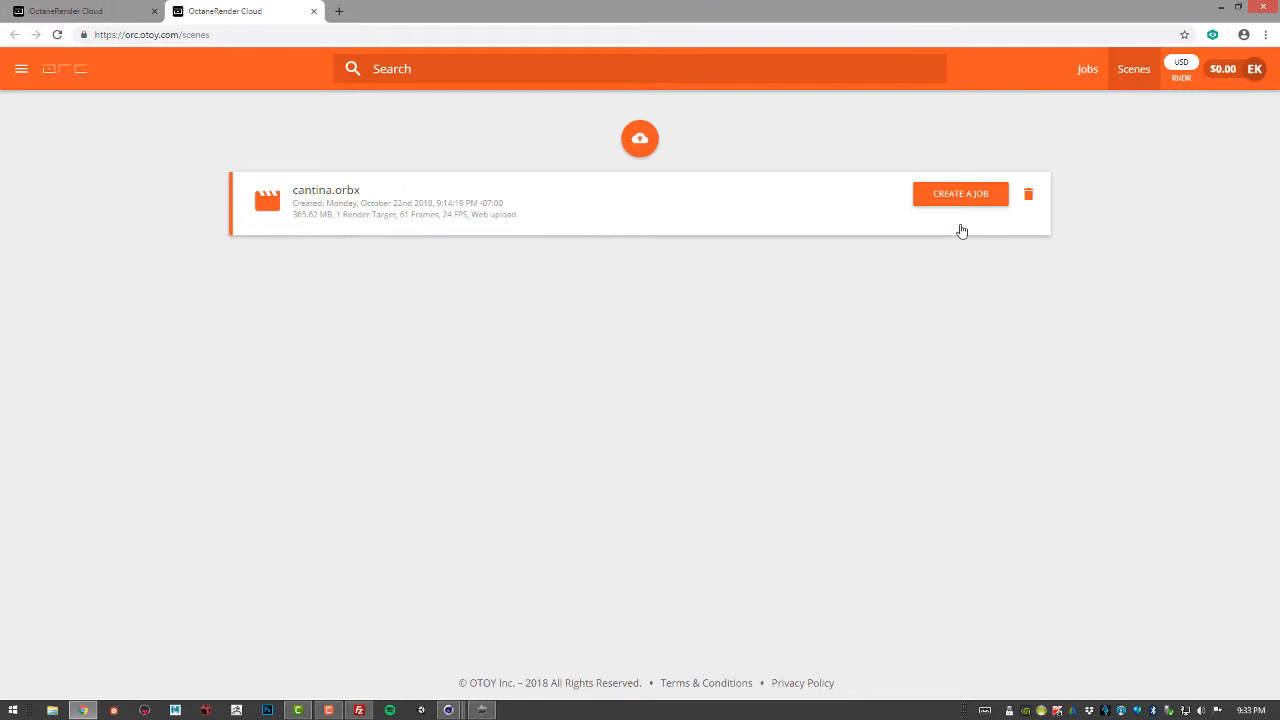
# Create a new render job from the cantina.orbx entry on the Scenes page.
pyautogui.click(960, 194)
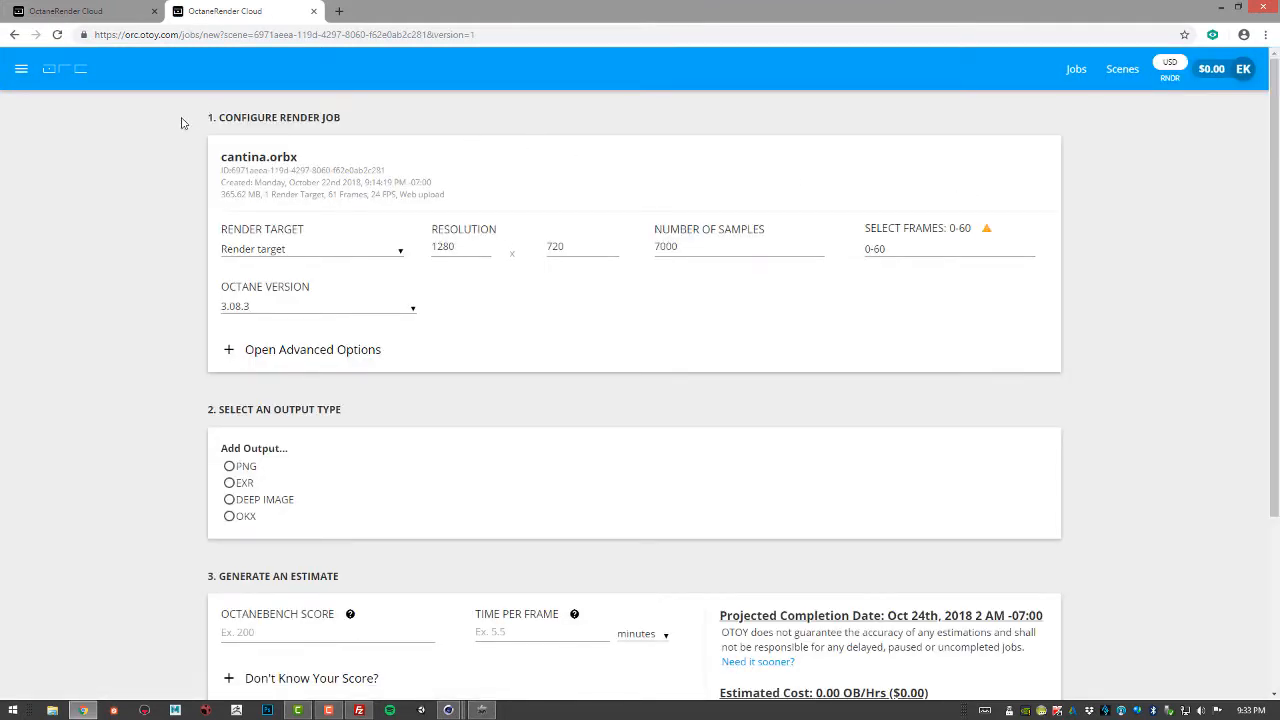
pyautogui.moveTo(424, 284)
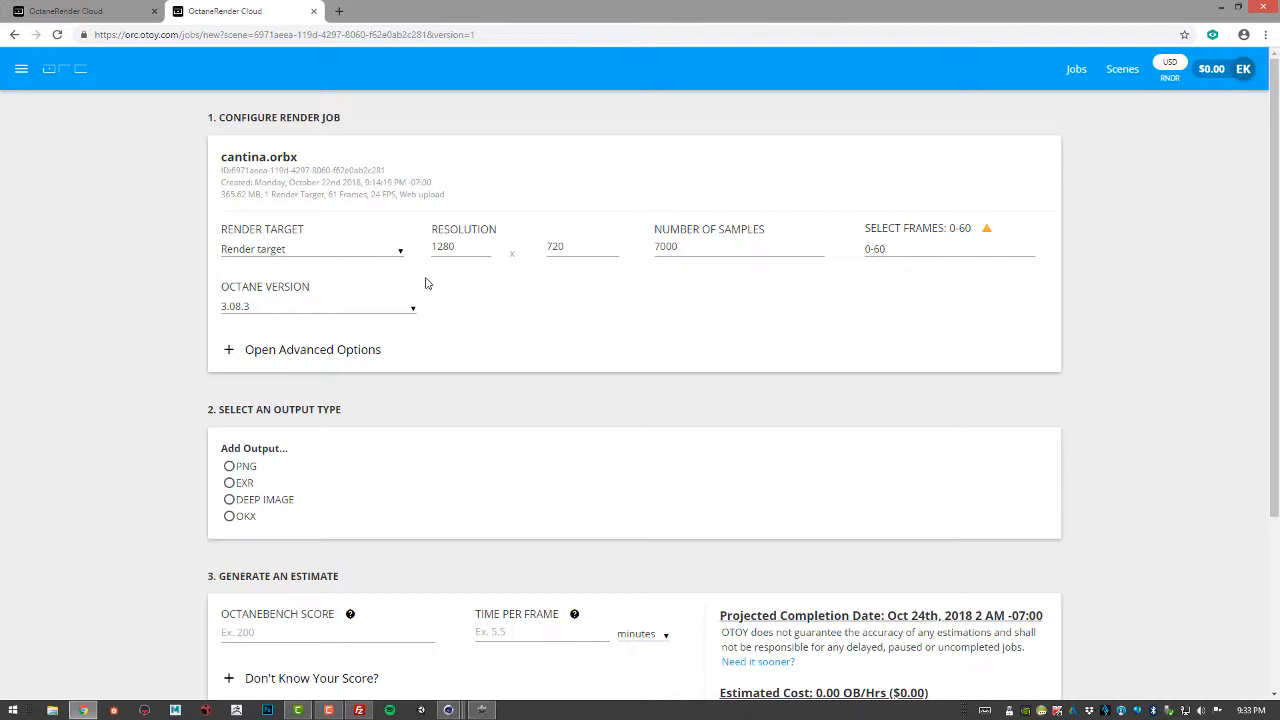
pyautogui.moveTo(456, 272)
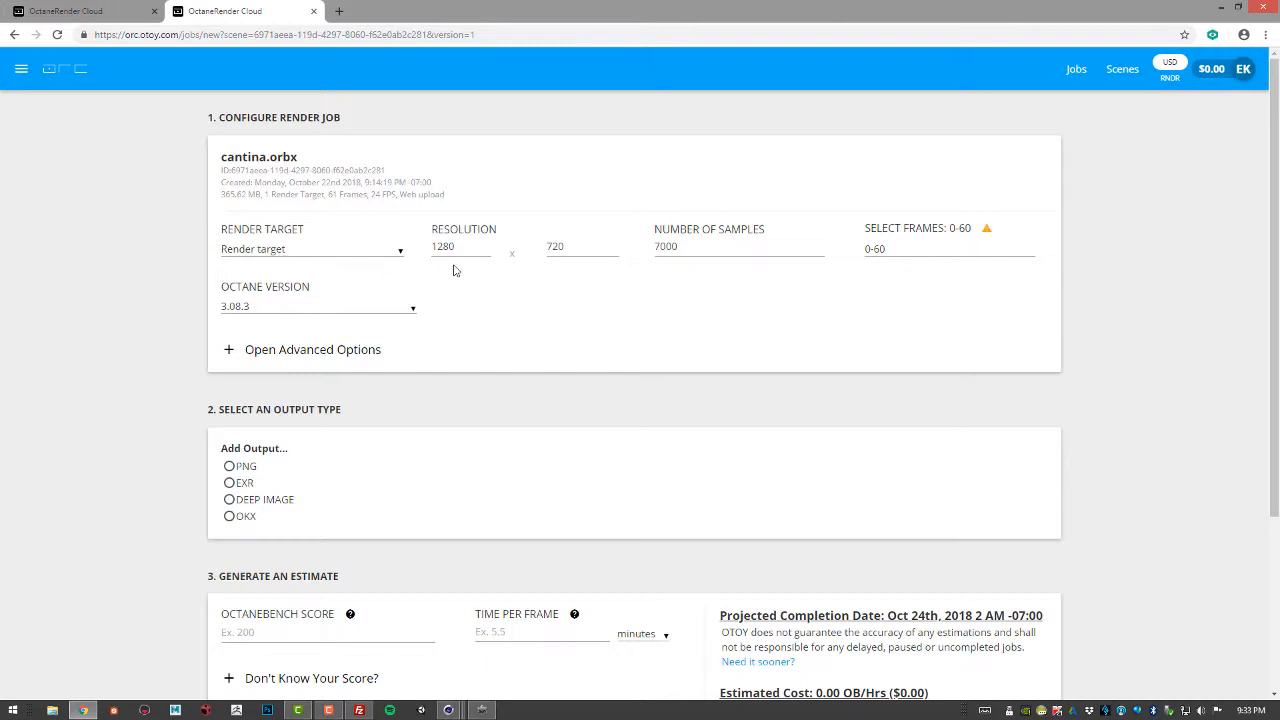
# Change the job's Number of Samples from 7000 to 1500.
pyautogui.click(460, 246)
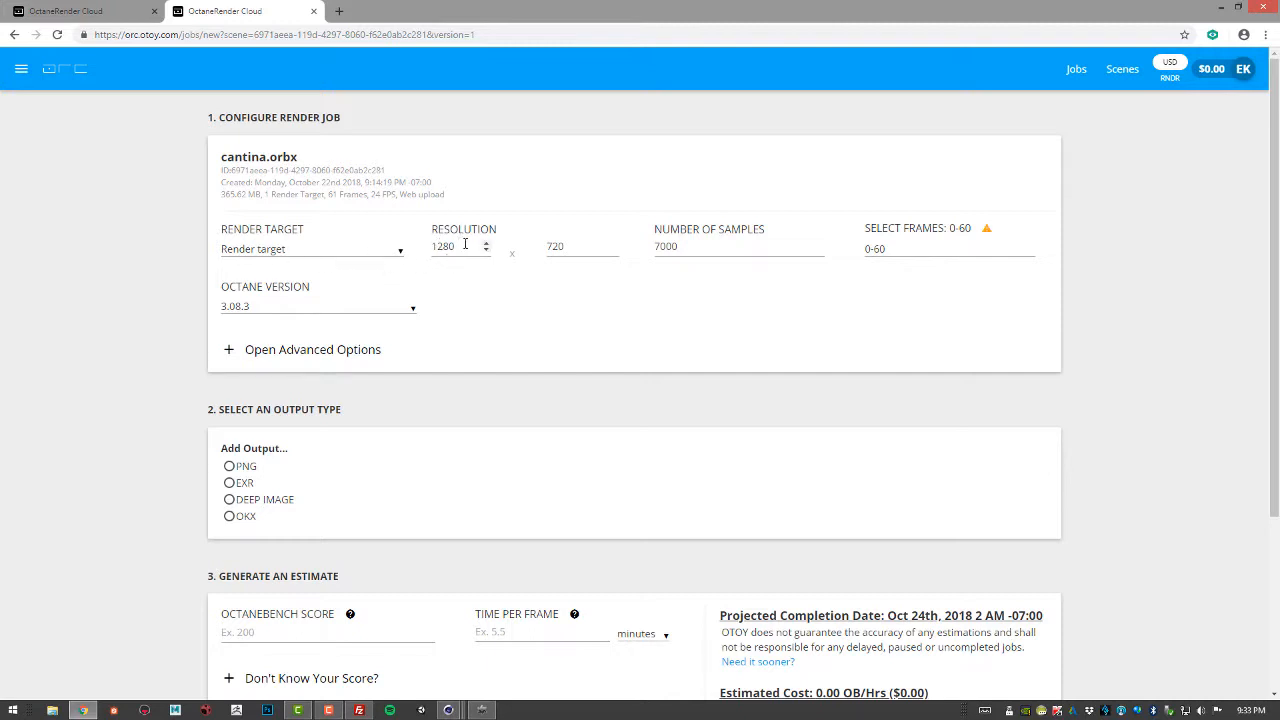
pyautogui.moveTo(830, 232)
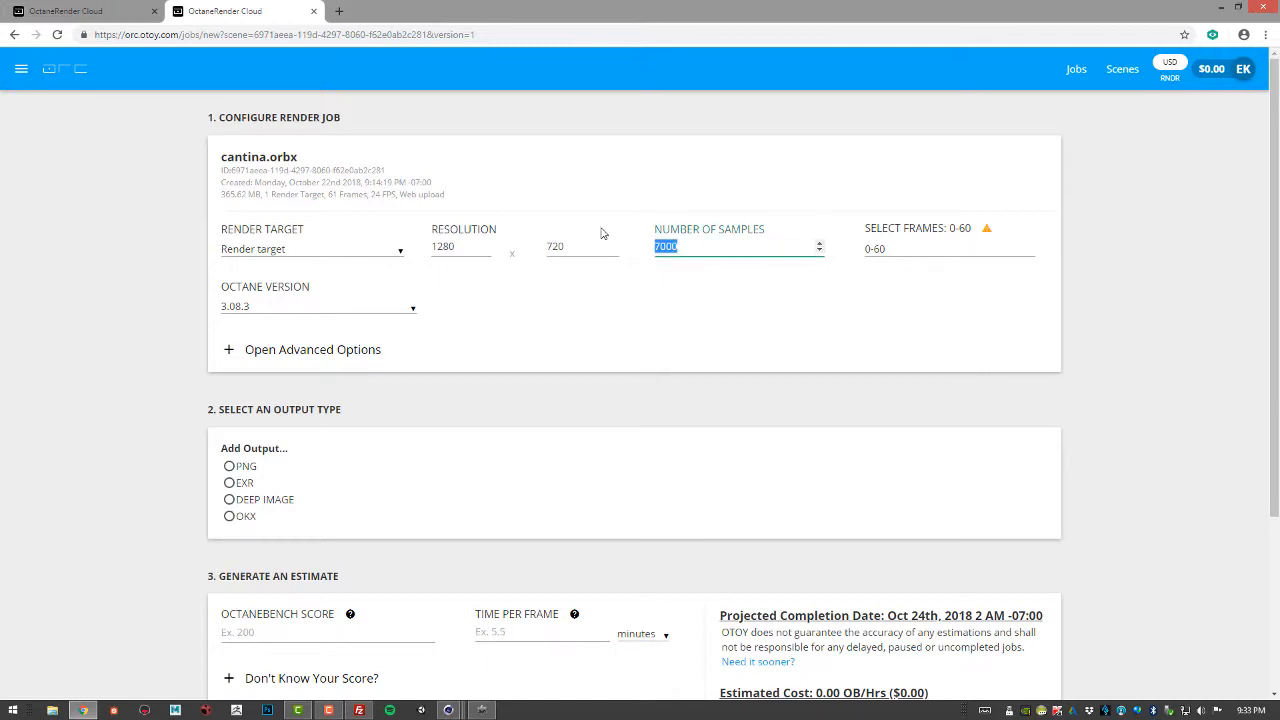
pyautogui.write('1500')
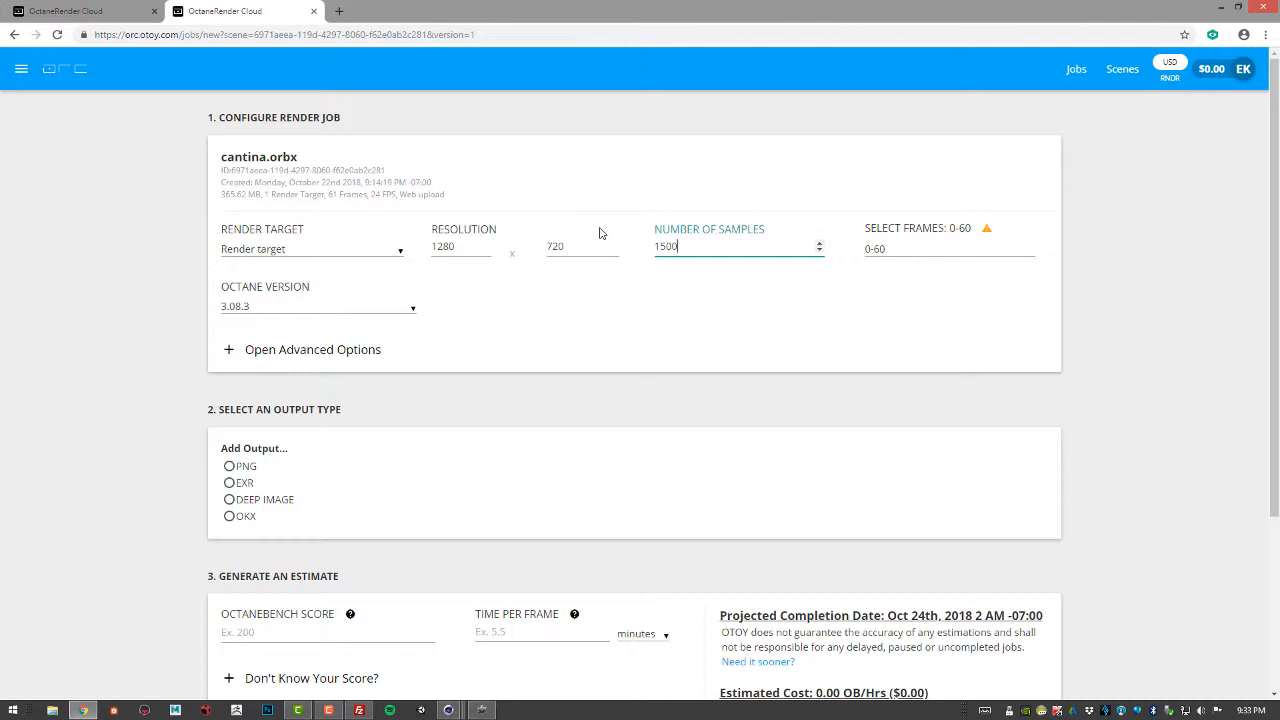
pyautogui.moveTo(720, 360)
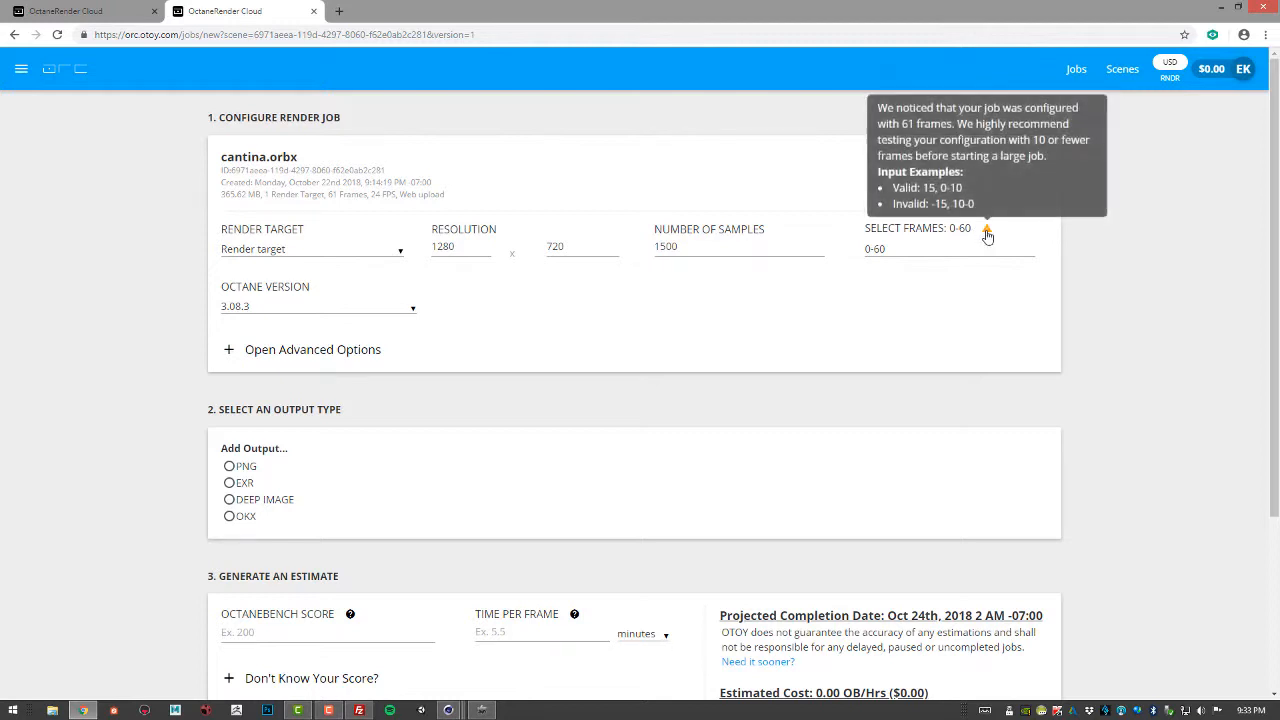
pyautogui.moveTo(428, 326)
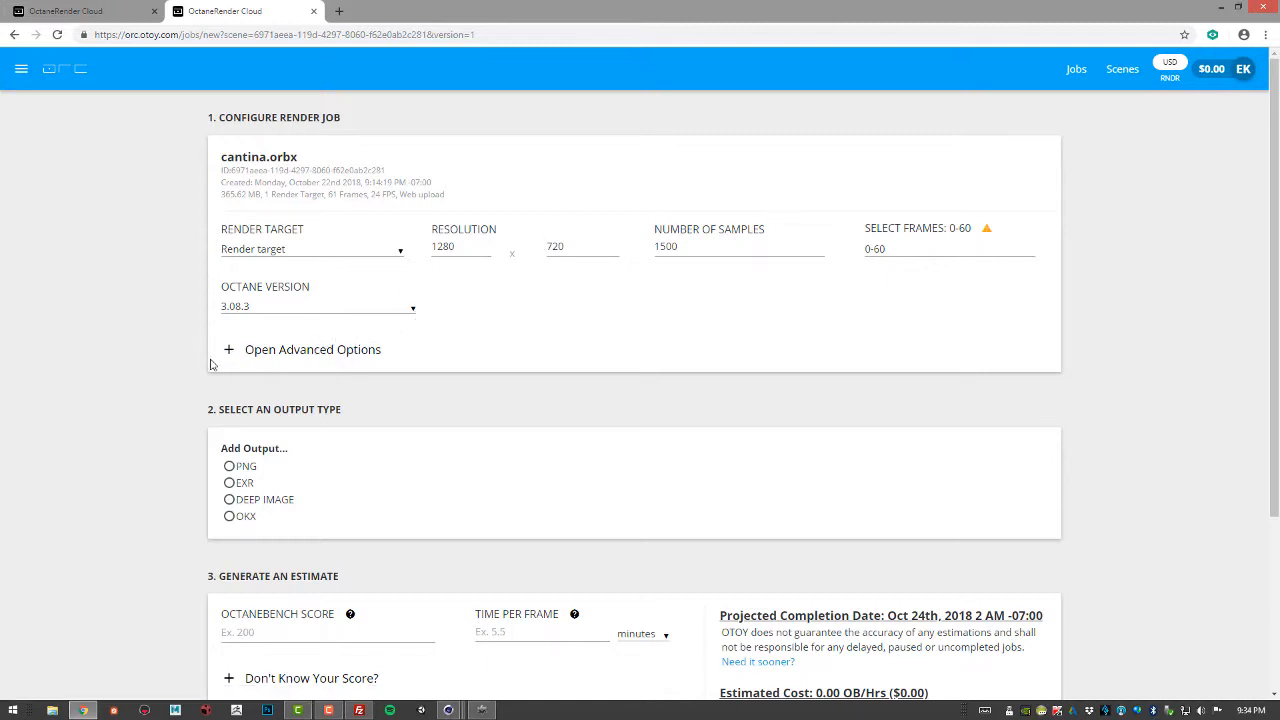
# Choose PNG under Add Output as the job's output format.
pyautogui.scroll(-3)
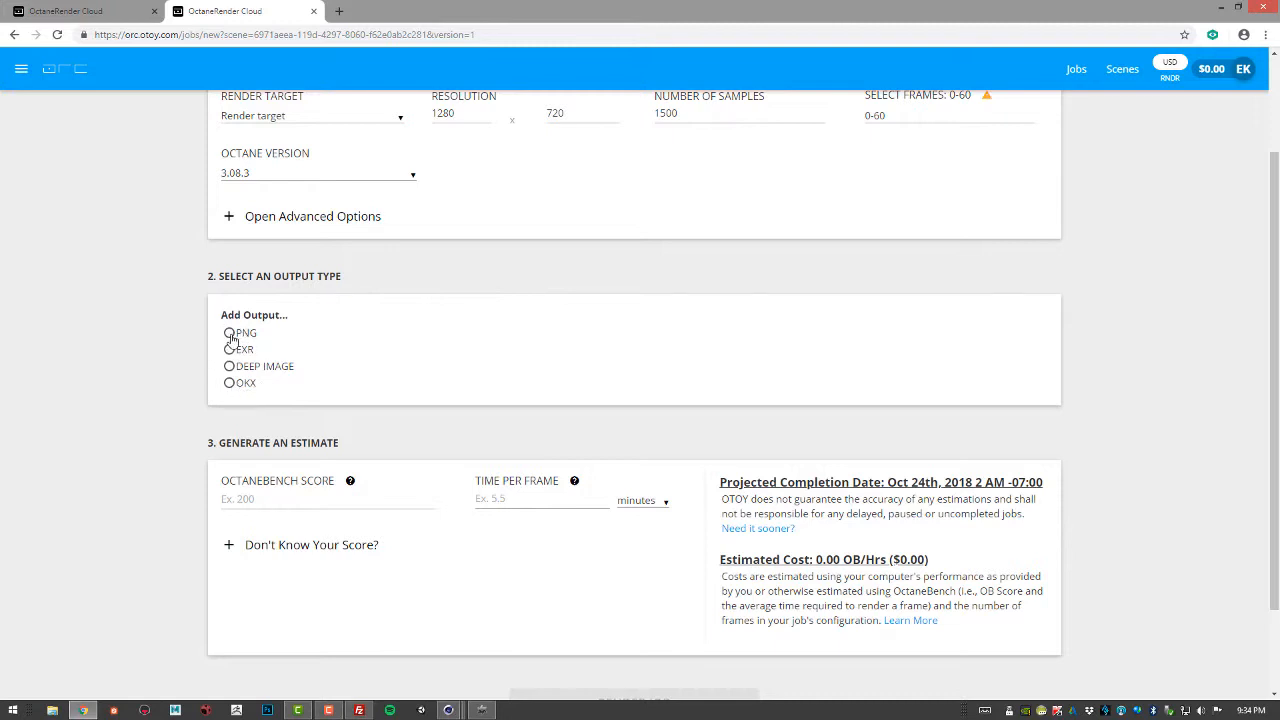
pyautogui.click(228, 332)
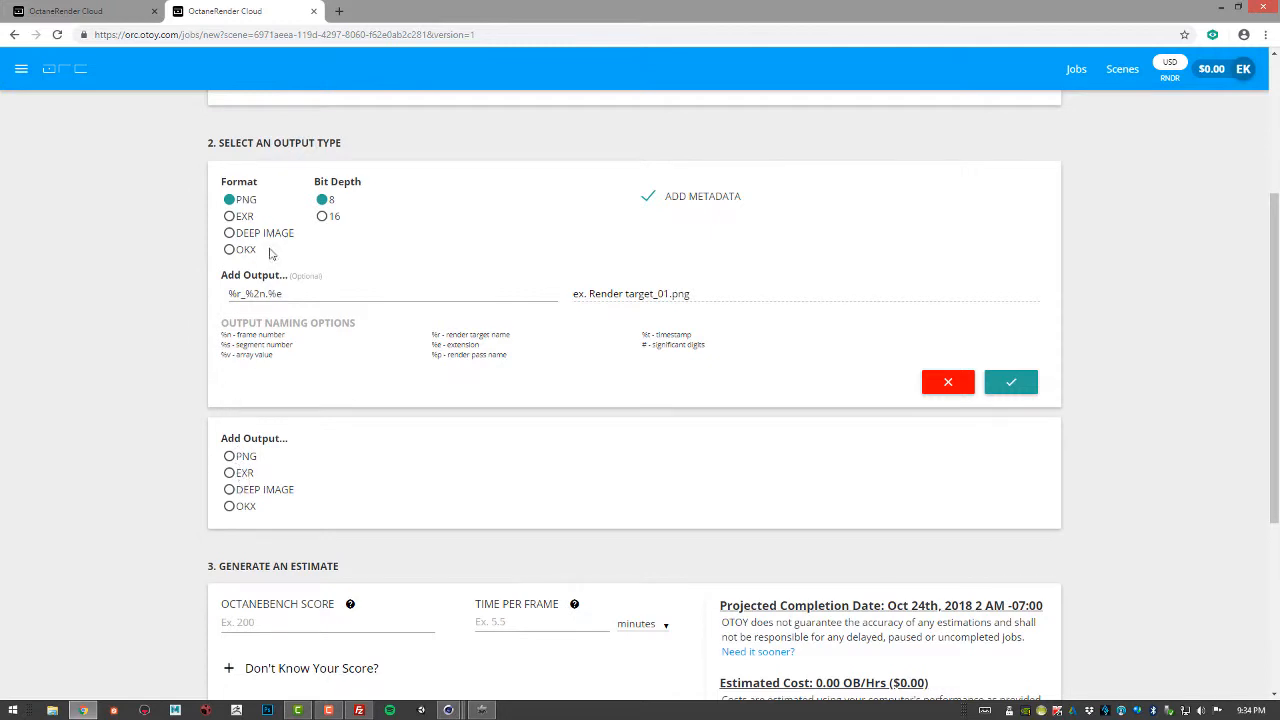
pyautogui.moveTo(156, 332)
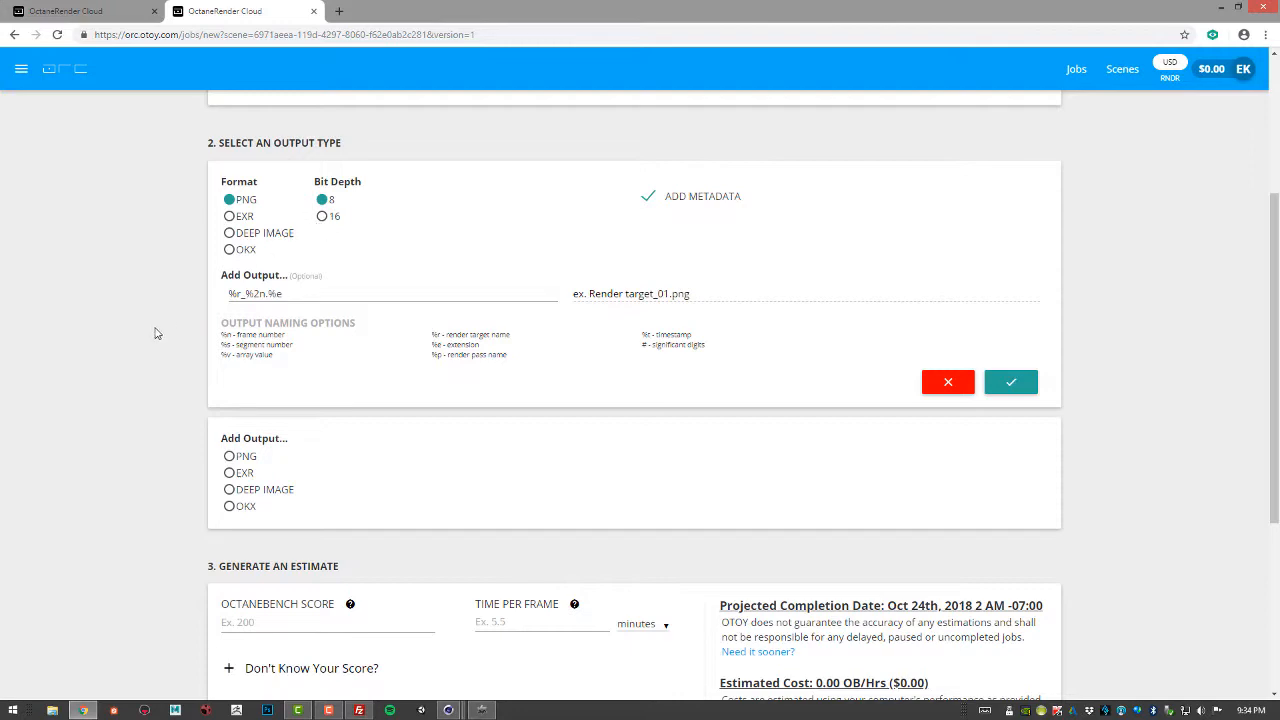
pyautogui.scroll(-3)
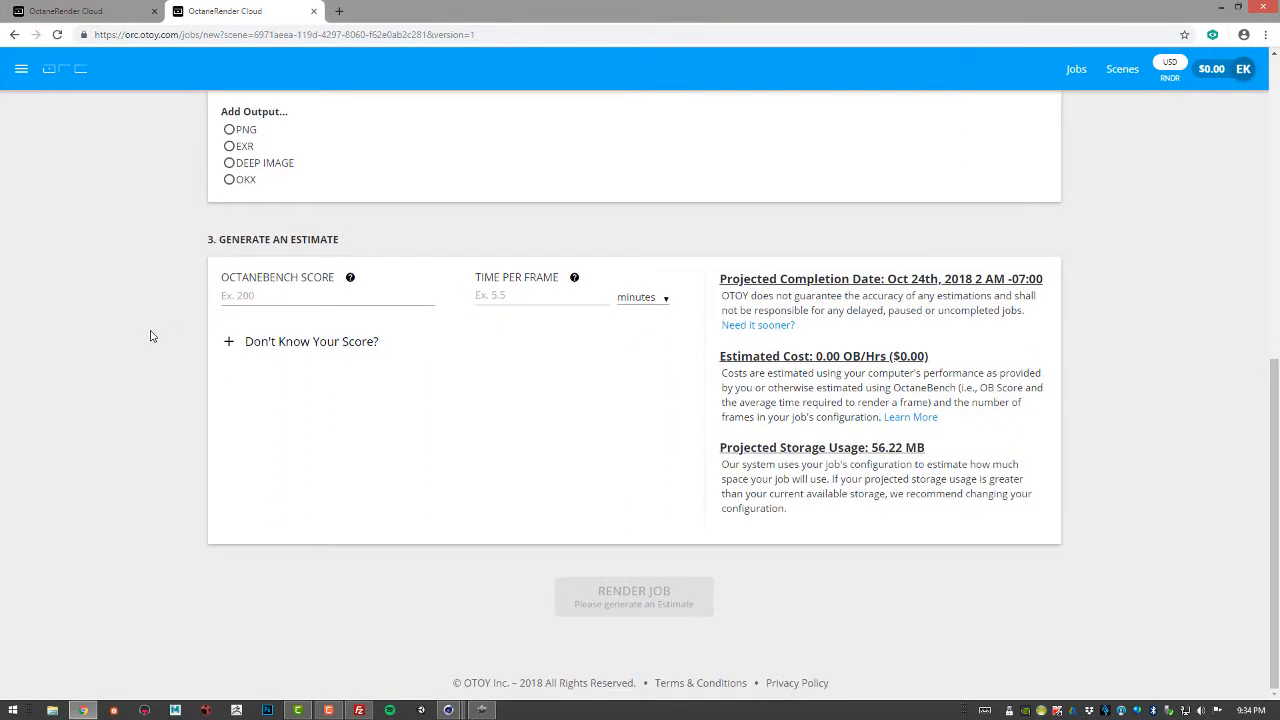
pyautogui.moveTo(236, 336)
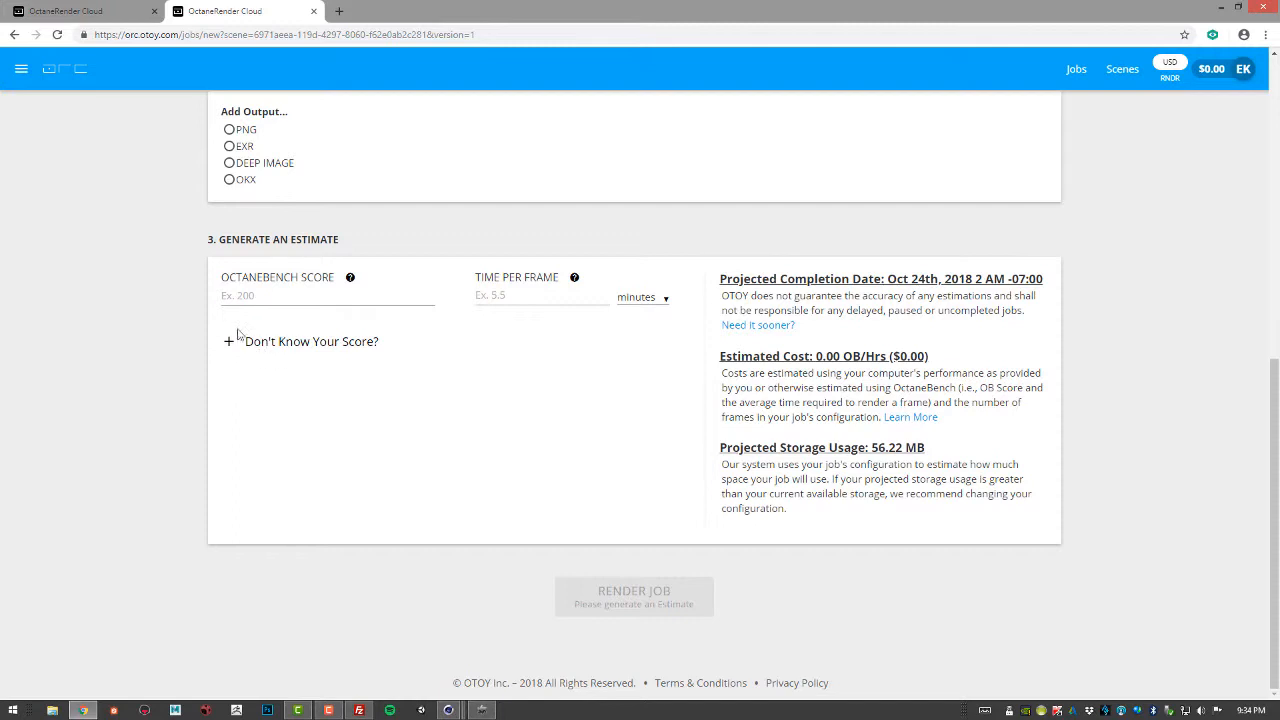
pyautogui.moveTo(304, 348)
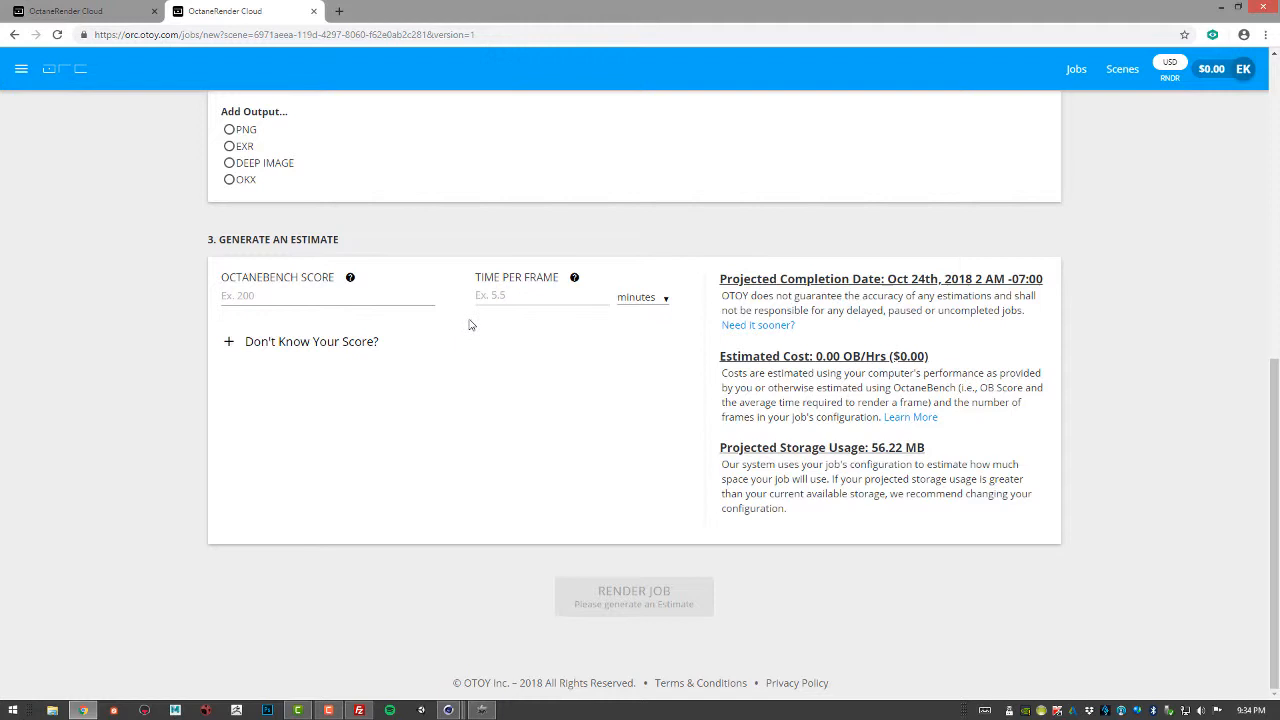
pyautogui.moveTo(412, 330)
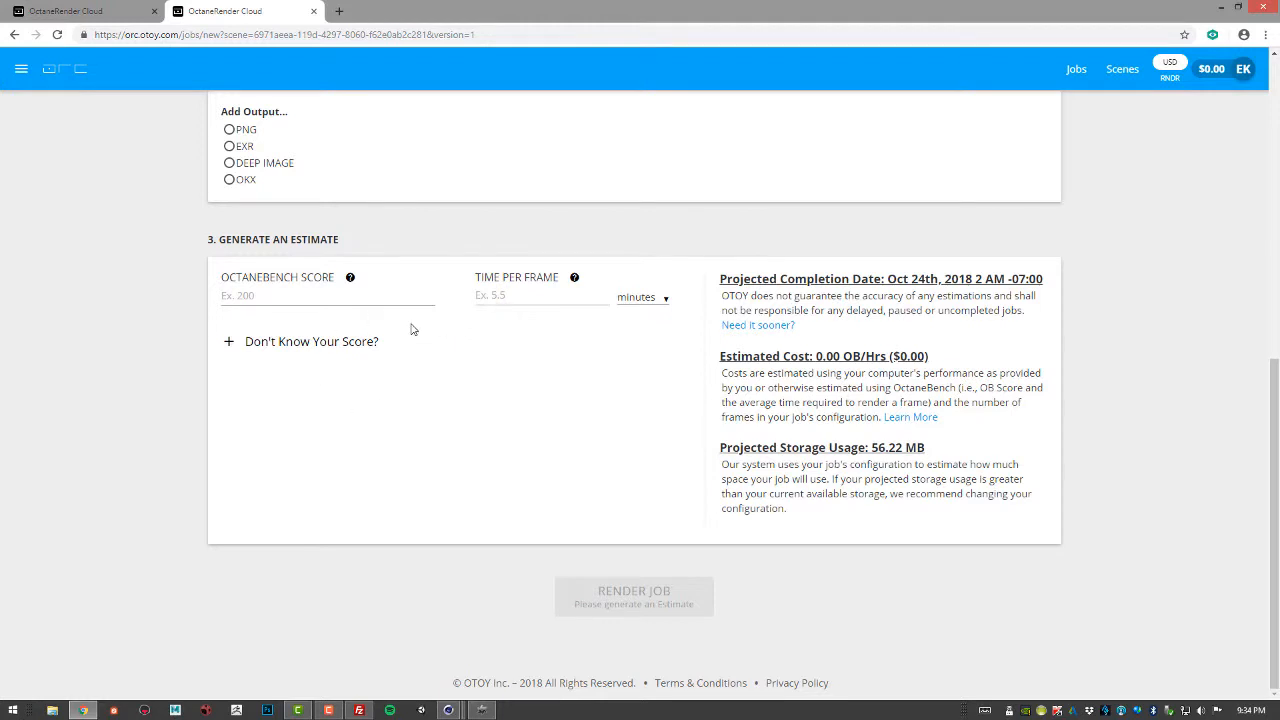
pyautogui.moveTo(232, 346)
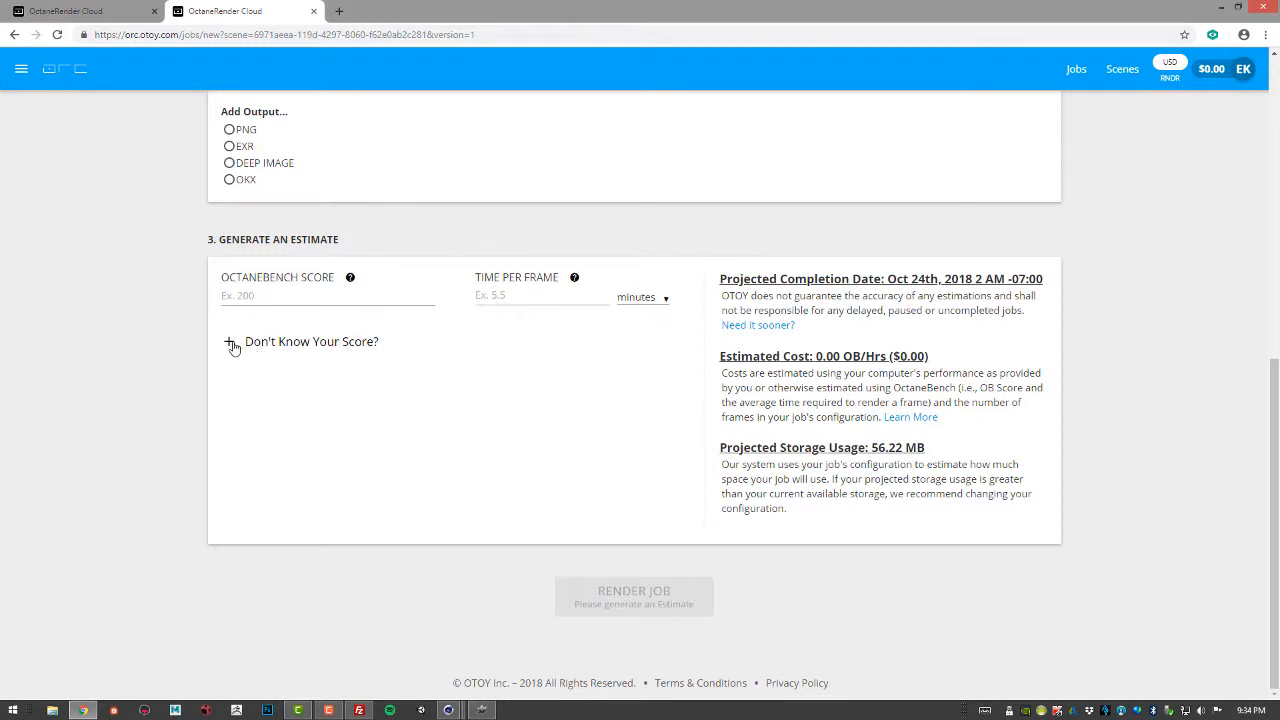
# Use the GTX 1080 Ti score of 185 with 2 minutes per frame for the cost estimate.
pyautogui.click(232, 344)
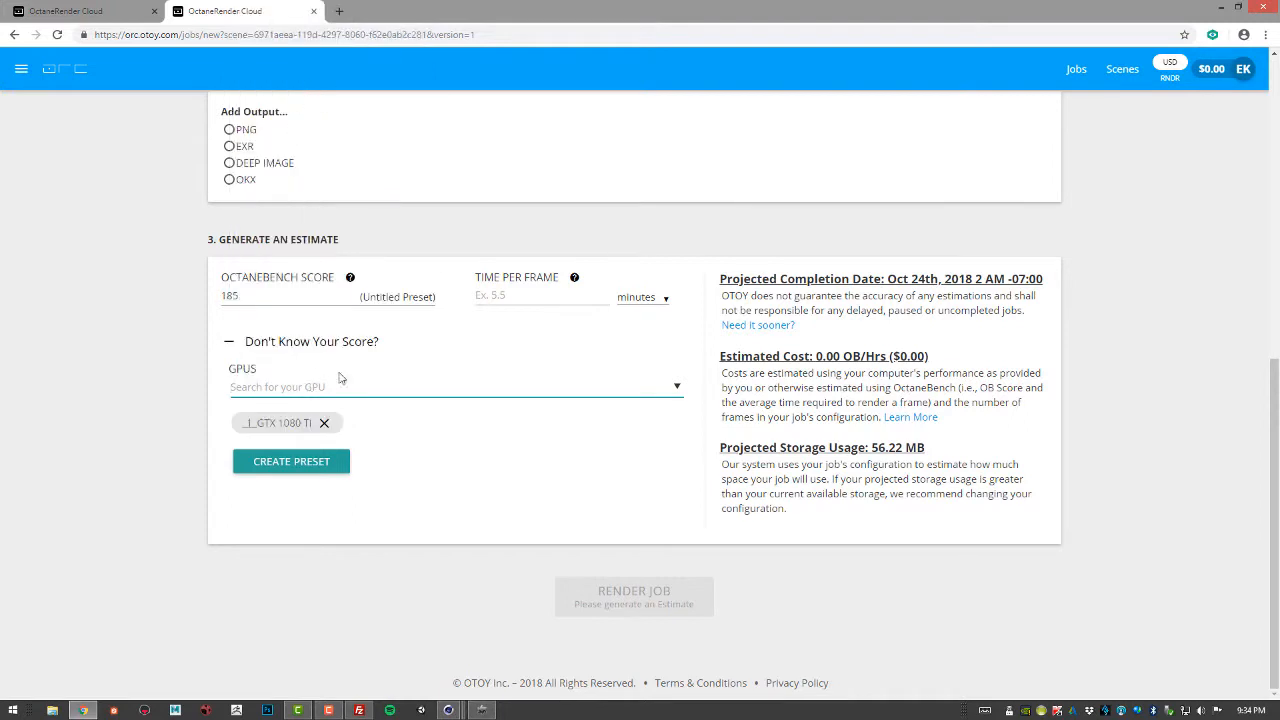
pyautogui.moveTo(464, 316)
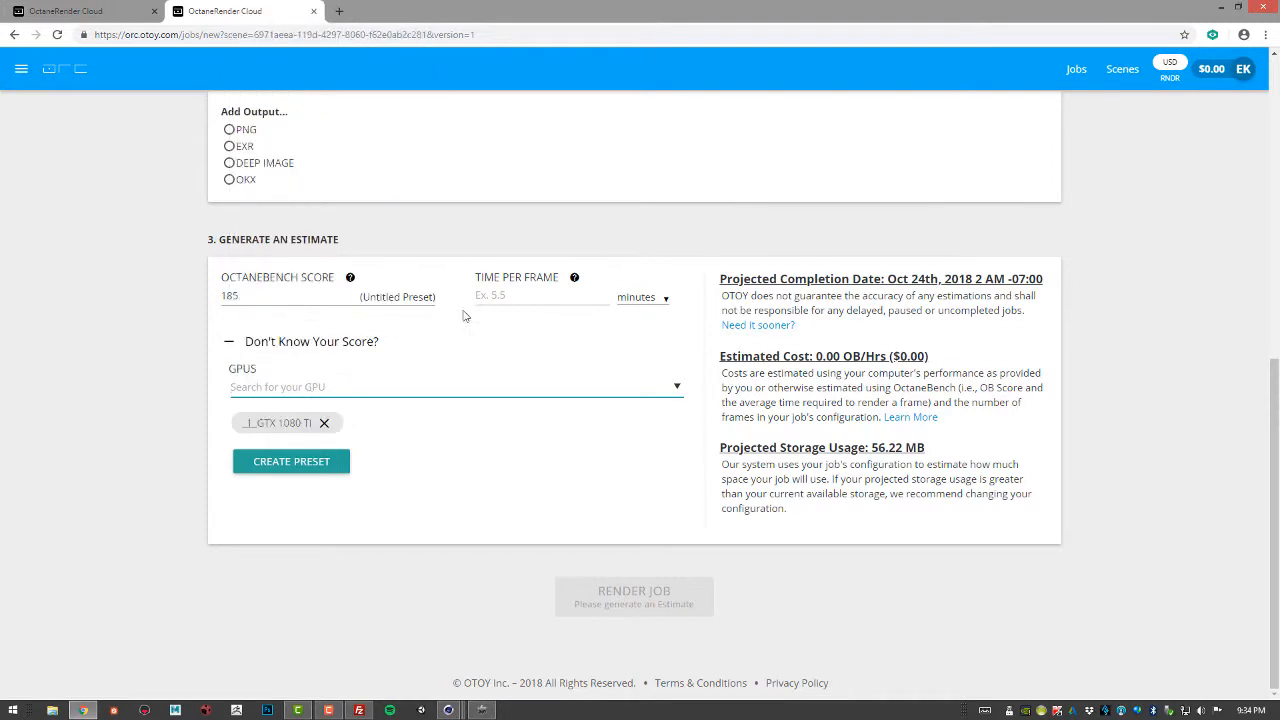
pyautogui.click(524, 296)
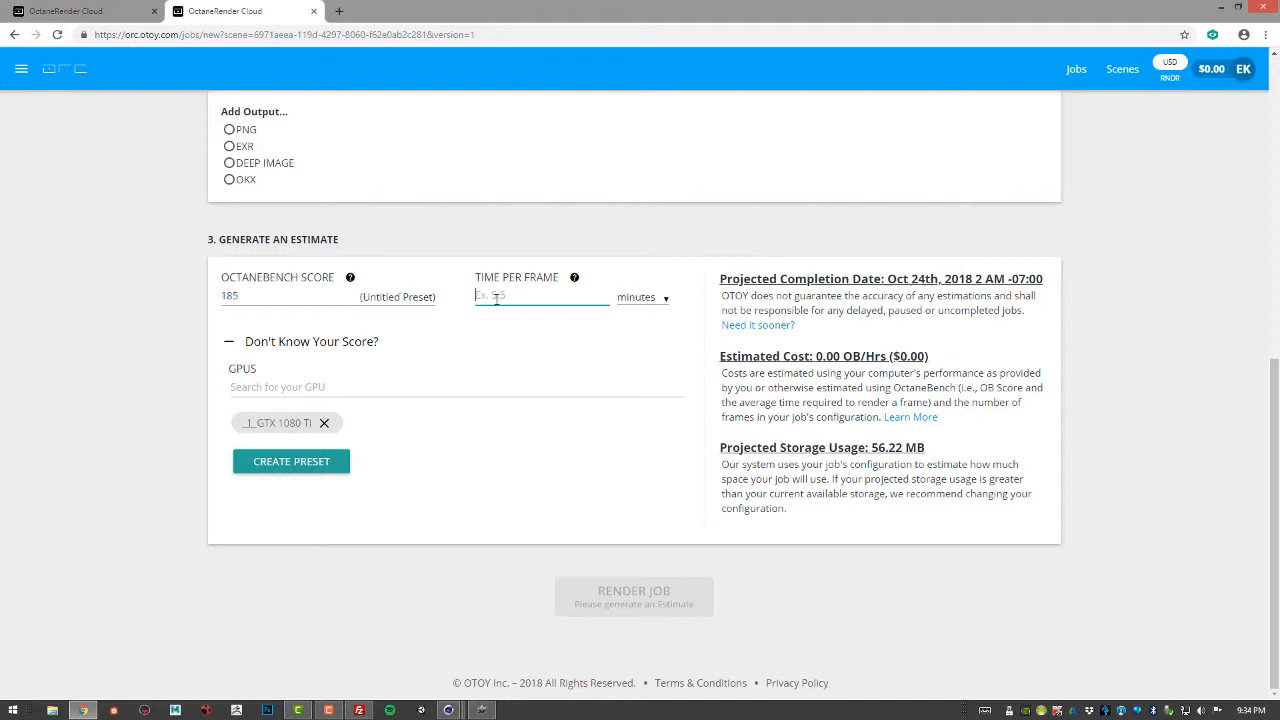
pyautogui.write('2')
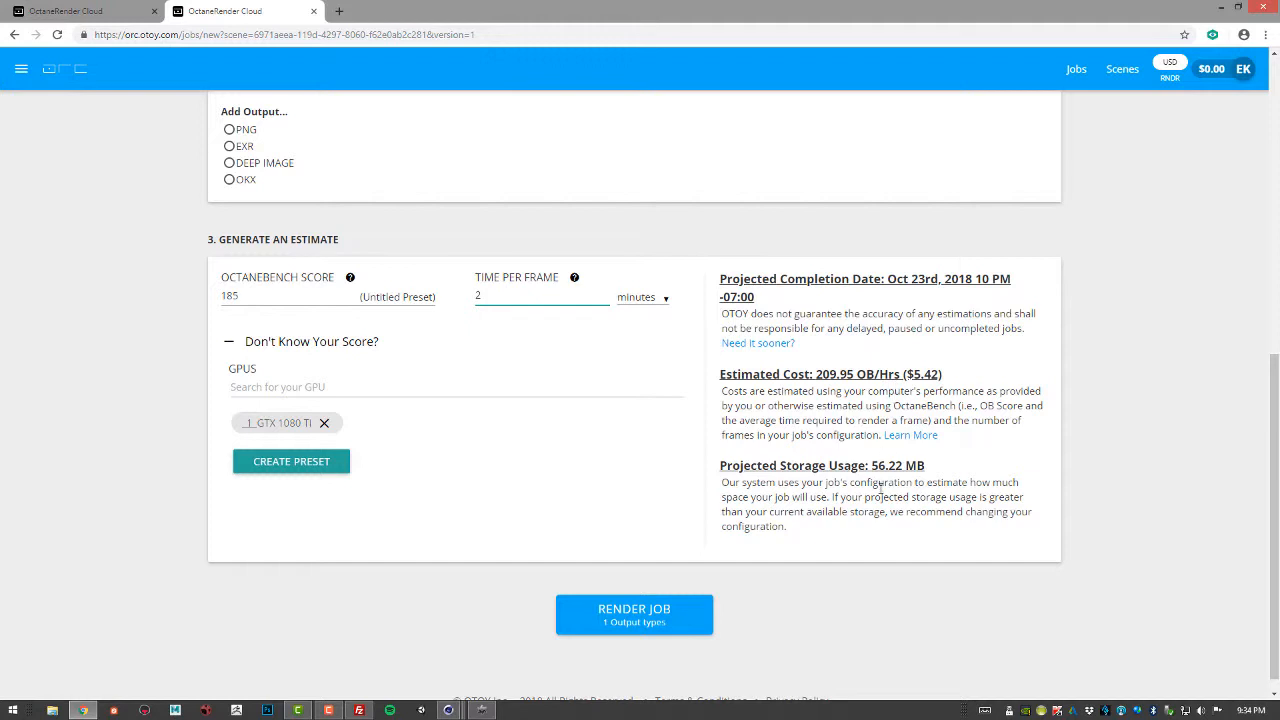
pyautogui.moveTo(476, 324)
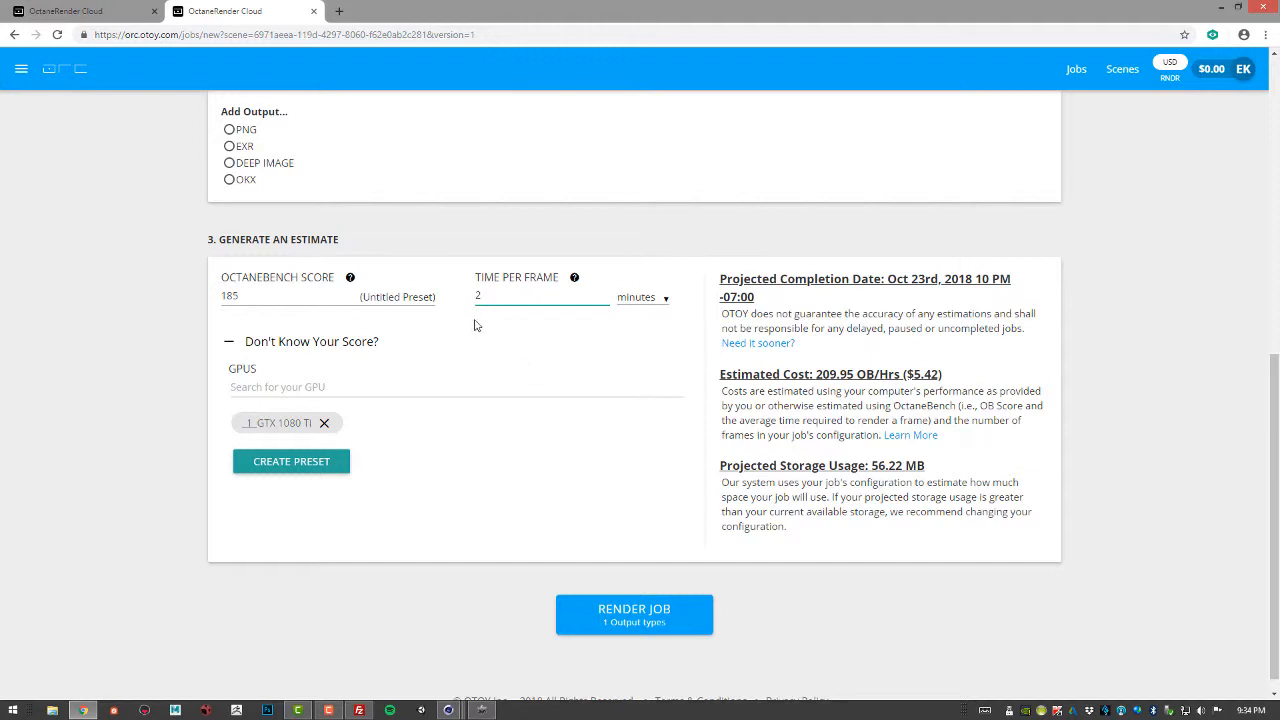
pyautogui.moveTo(484, 340)
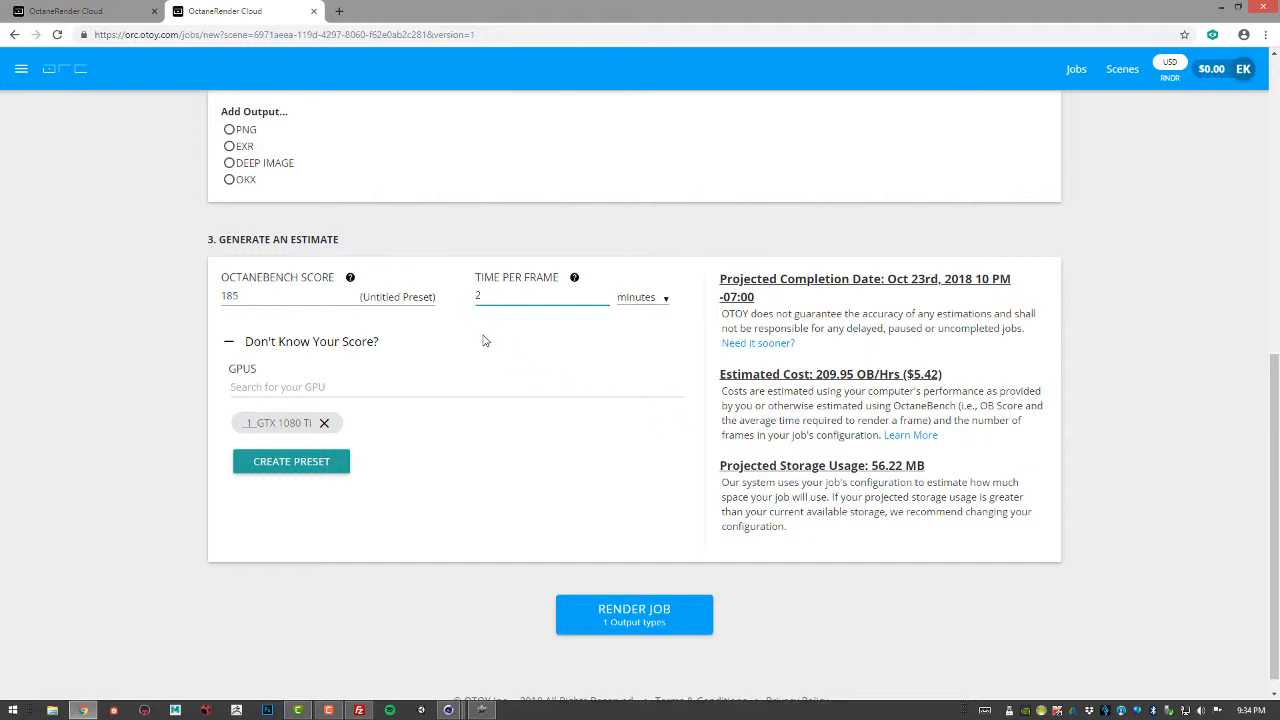
pyautogui.moveTo(596, 500)
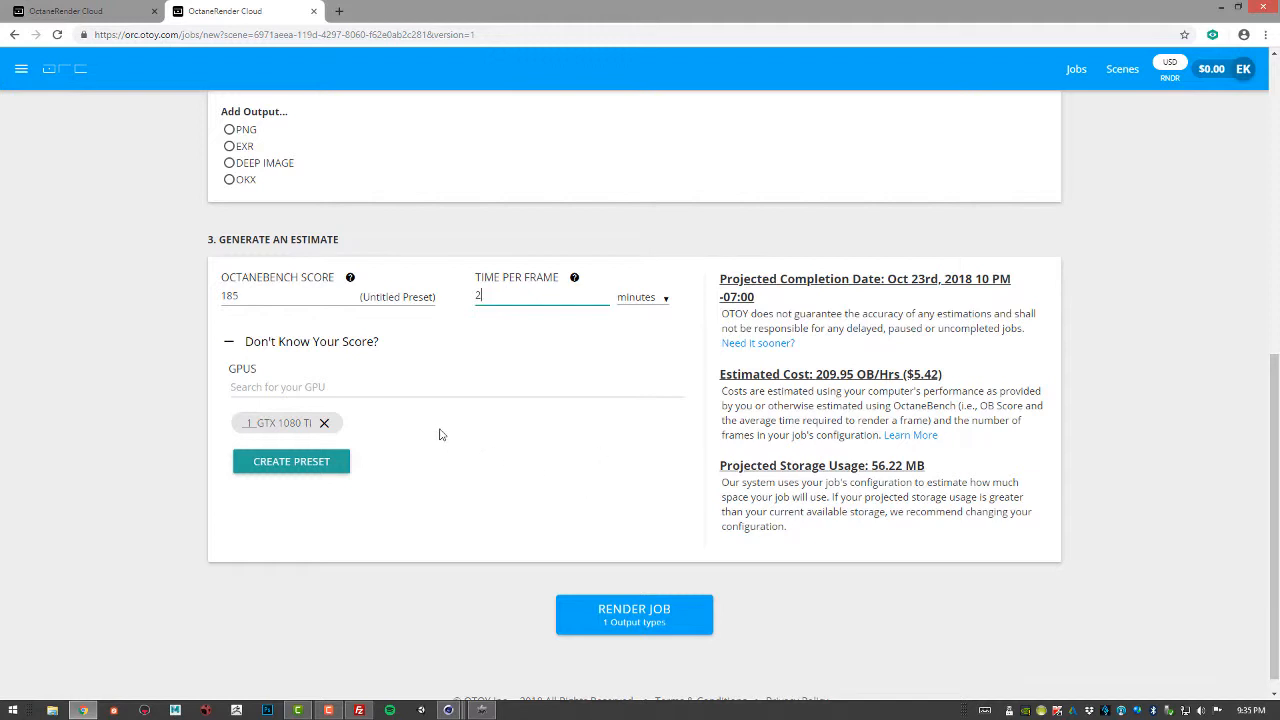
pyautogui.moveTo(614, 492)
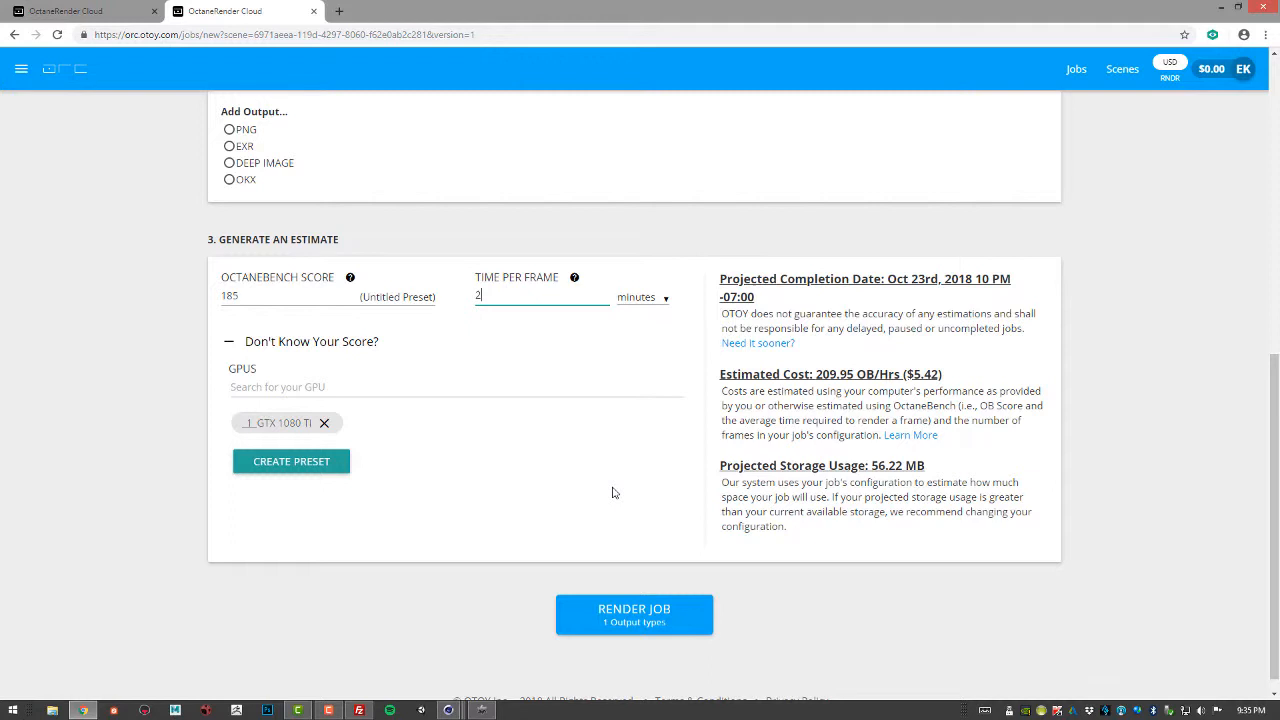
pyautogui.moveTo(900, 284)
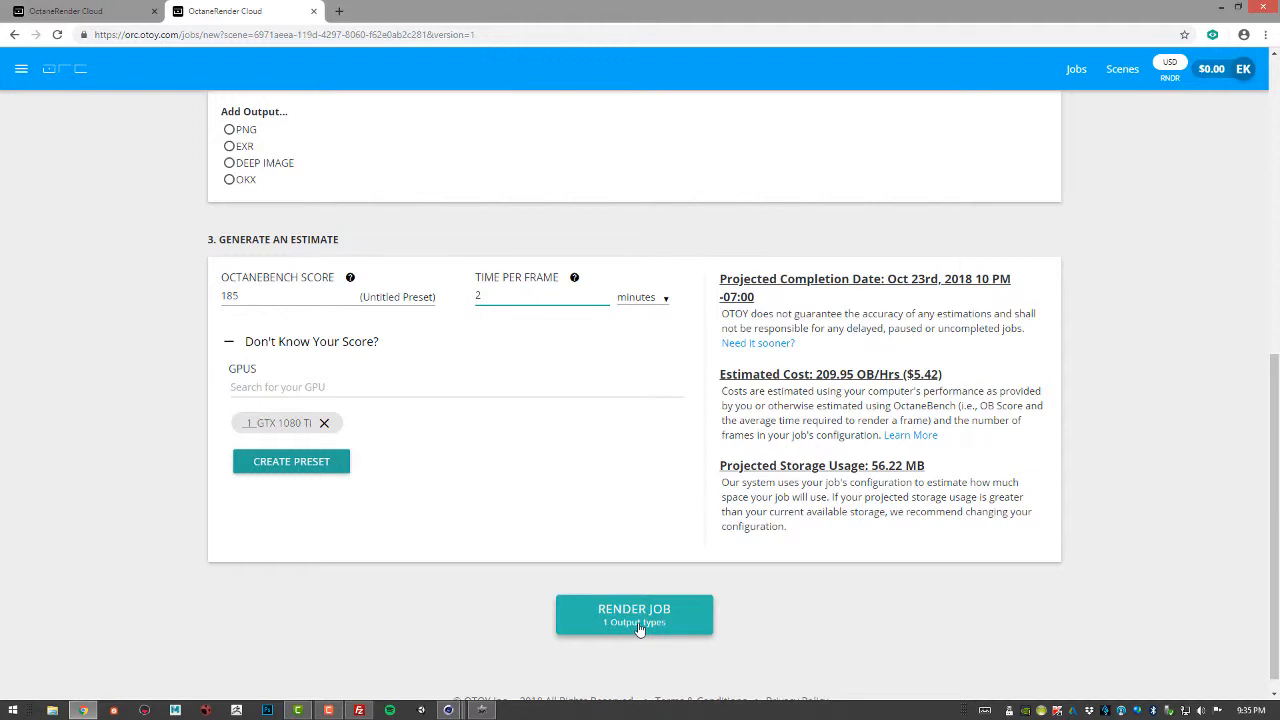
pyautogui.moveTo(480, 590)
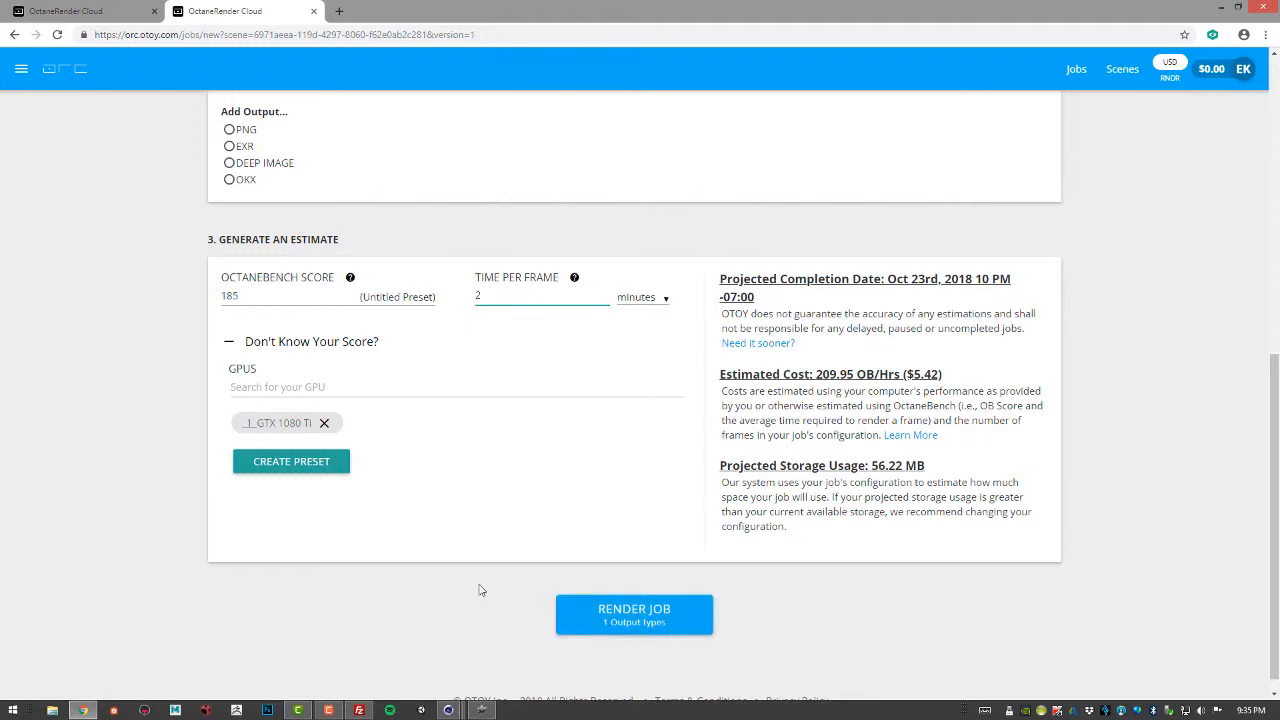